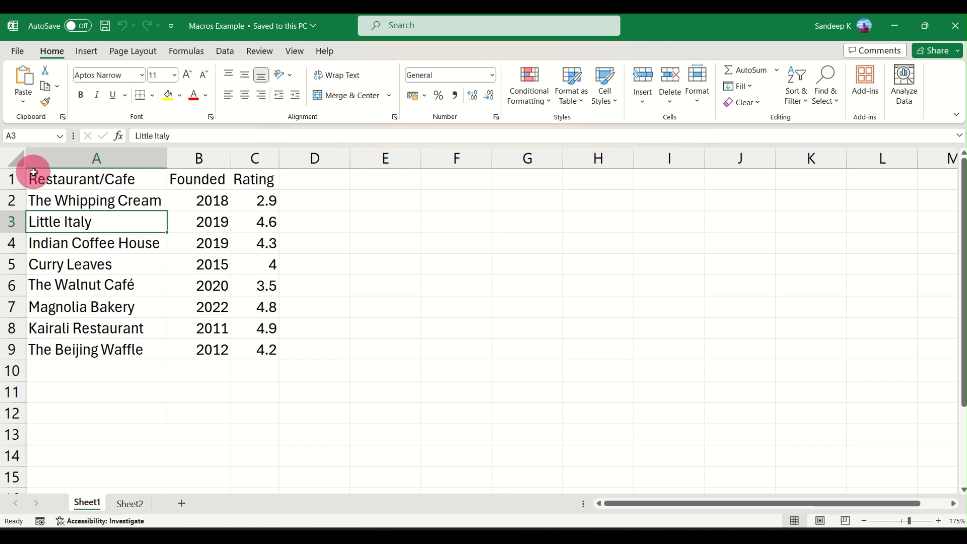
# - Look over the restaurant data on Sheet1 and the new list on Sheet2
pyautogui.click(95, 180)
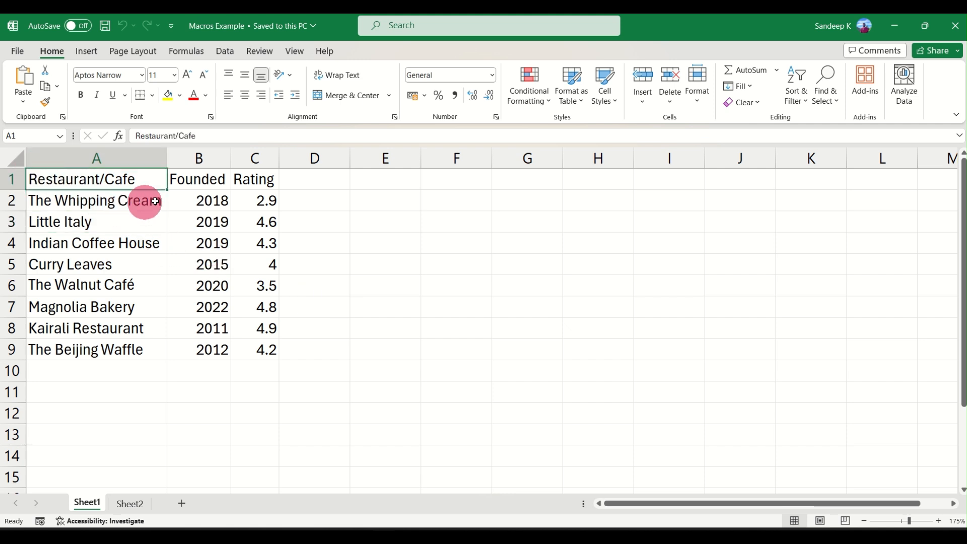
pyautogui.click(97, 158)
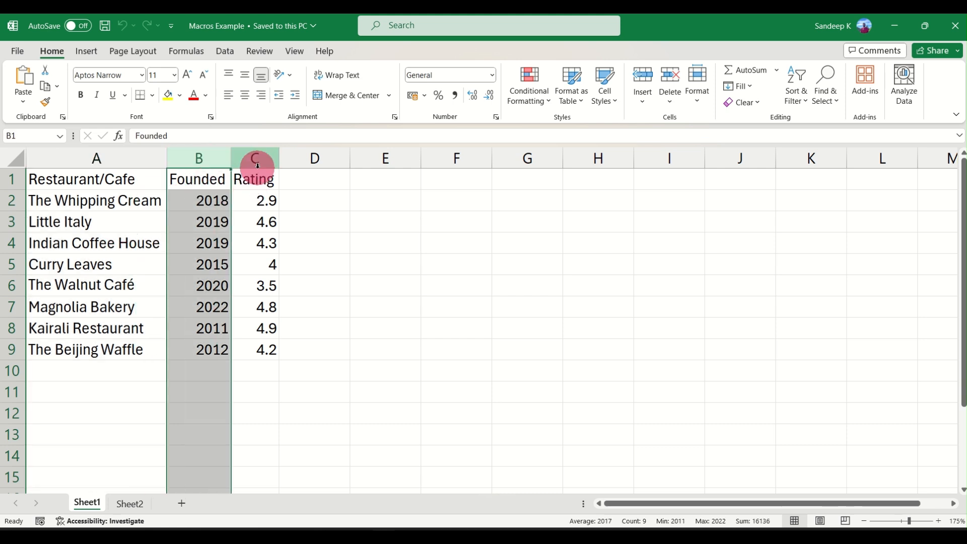
pyautogui.click(94, 243)
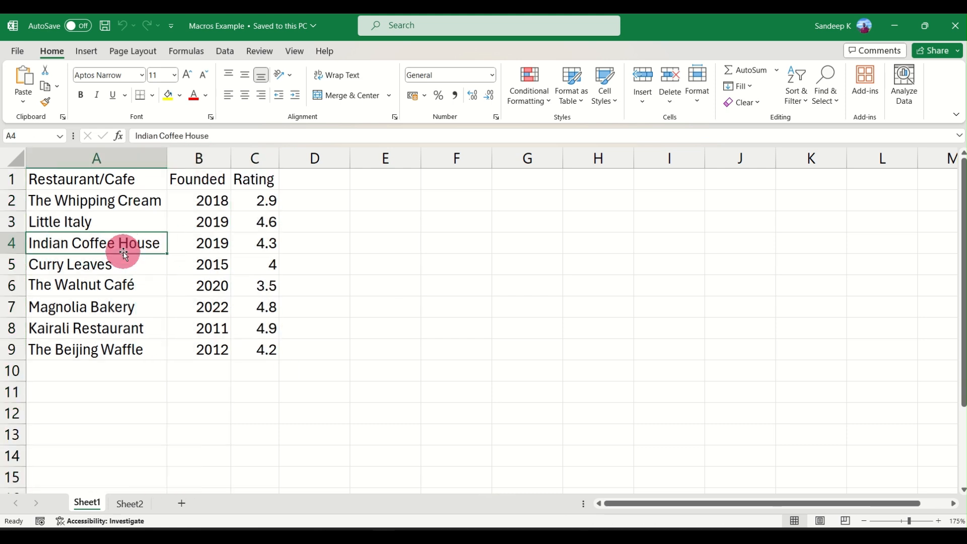
pyautogui.moveTo(165, 249)
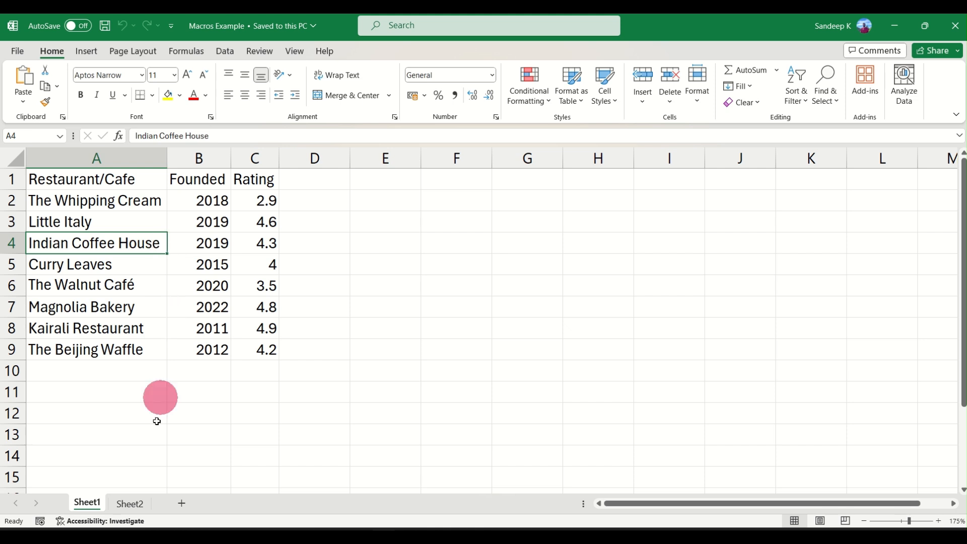
pyautogui.click(129, 504)
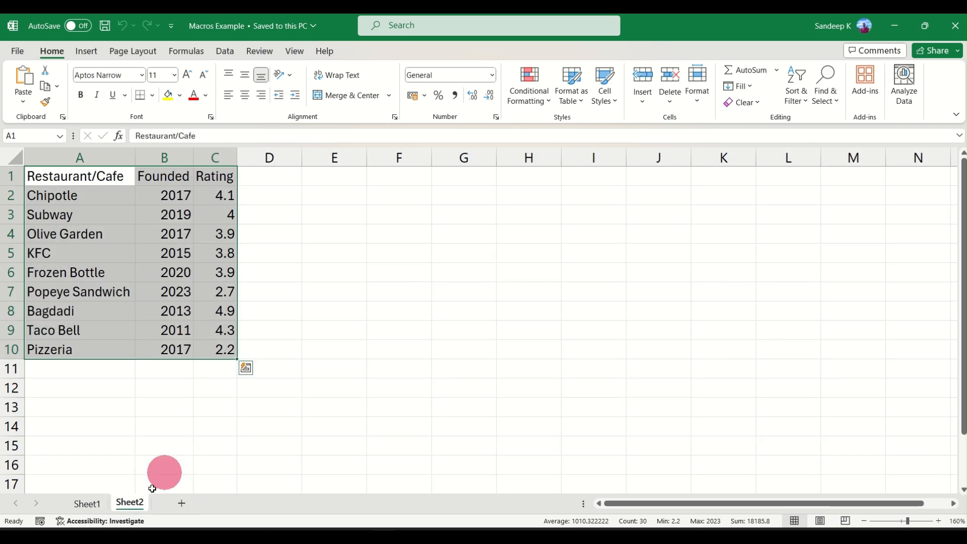
pyautogui.click(163, 349)
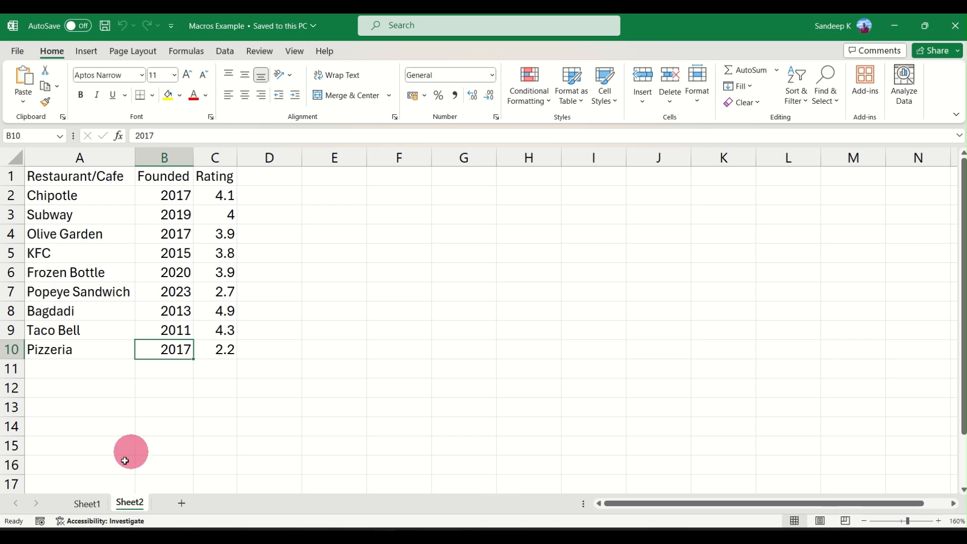
pyautogui.click(87, 502)
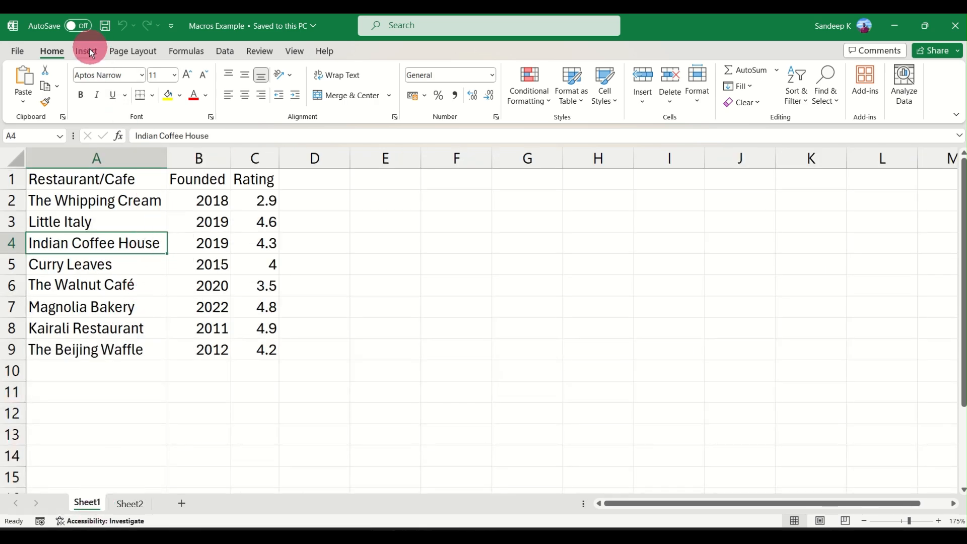
# - Browse the ribbon tabs, then reach Excel Options from the File backstage
pyautogui.click(133, 50)
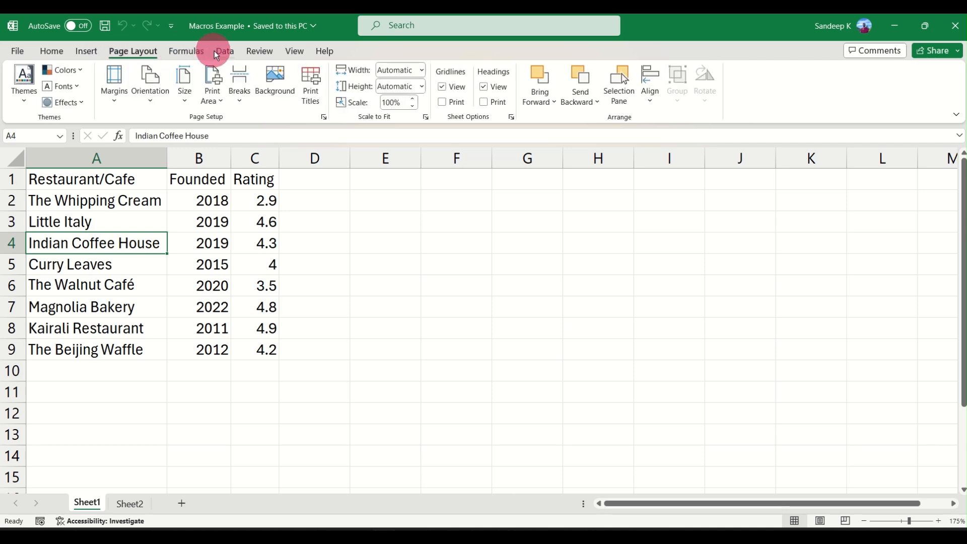
pyautogui.click(293, 50)
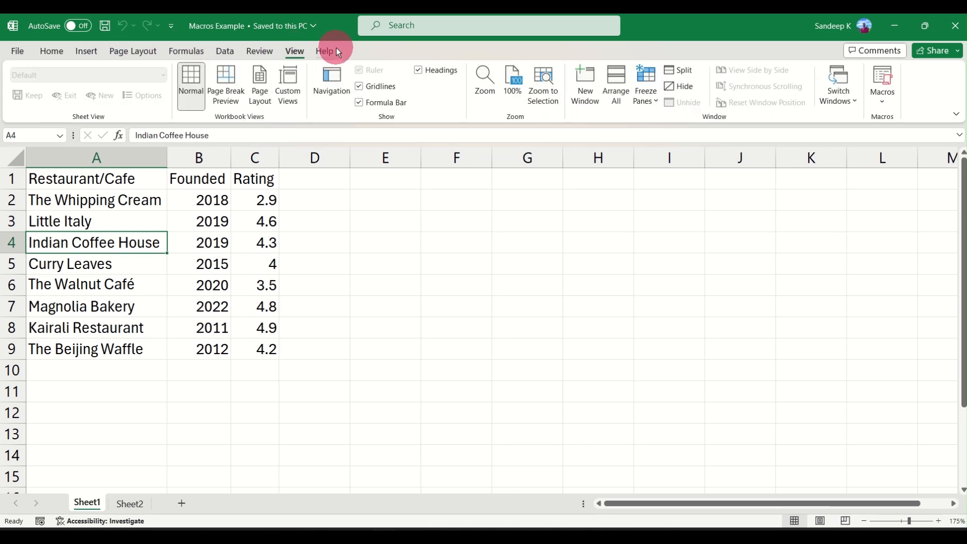
pyautogui.click(52, 52)
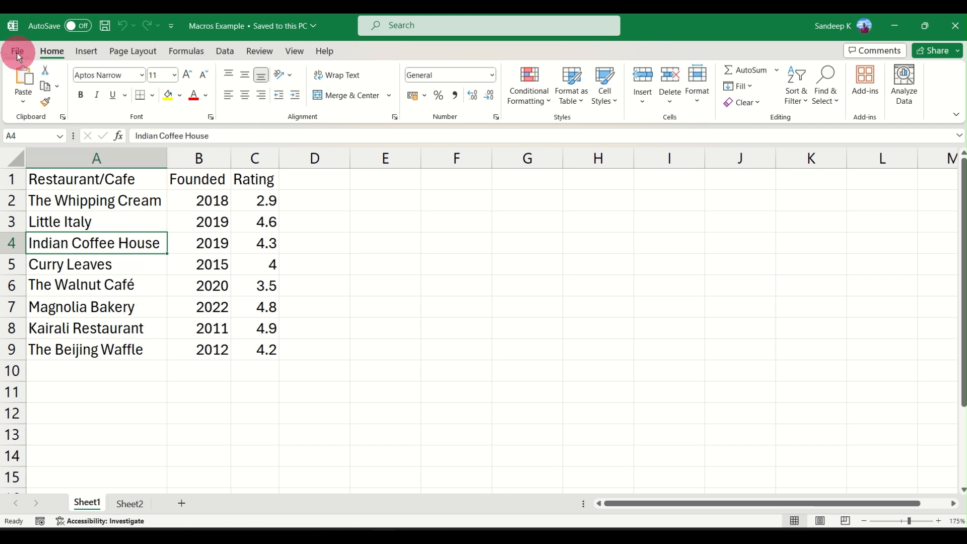
pyautogui.click(17, 51)
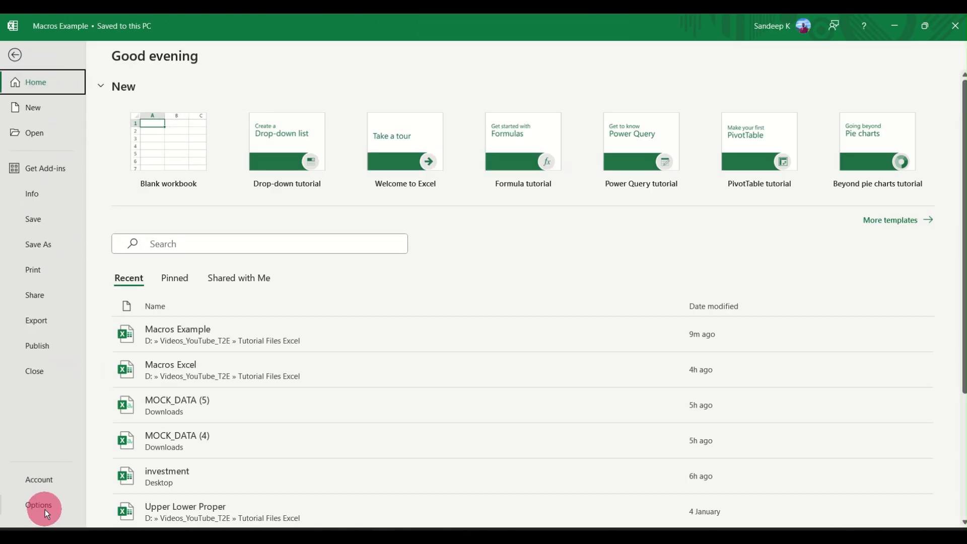
pyautogui.moveTo(70, 509)
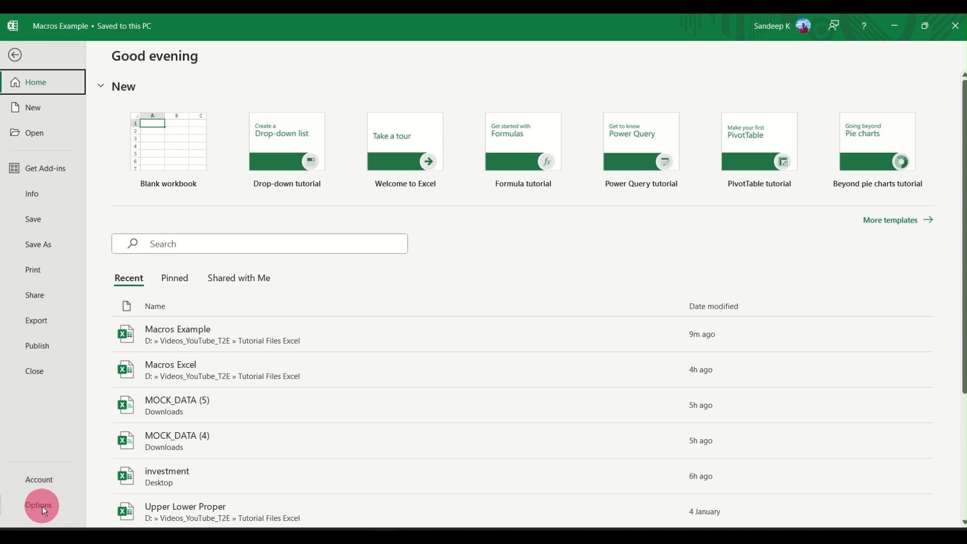
pyautogui.click(40, 506)
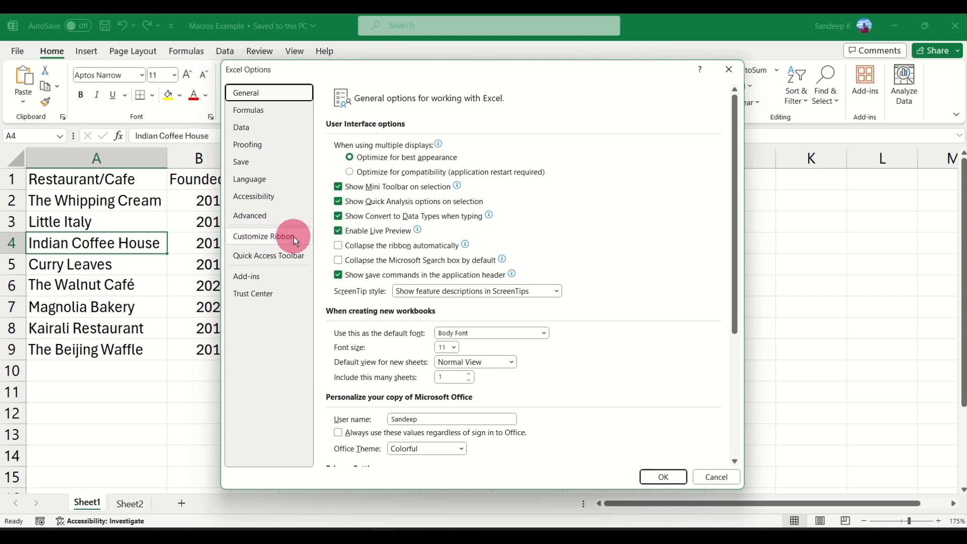
# - Enable the Developer tab under Customize Ribbon and confirm with OK
pyautogui.click(265, 236)
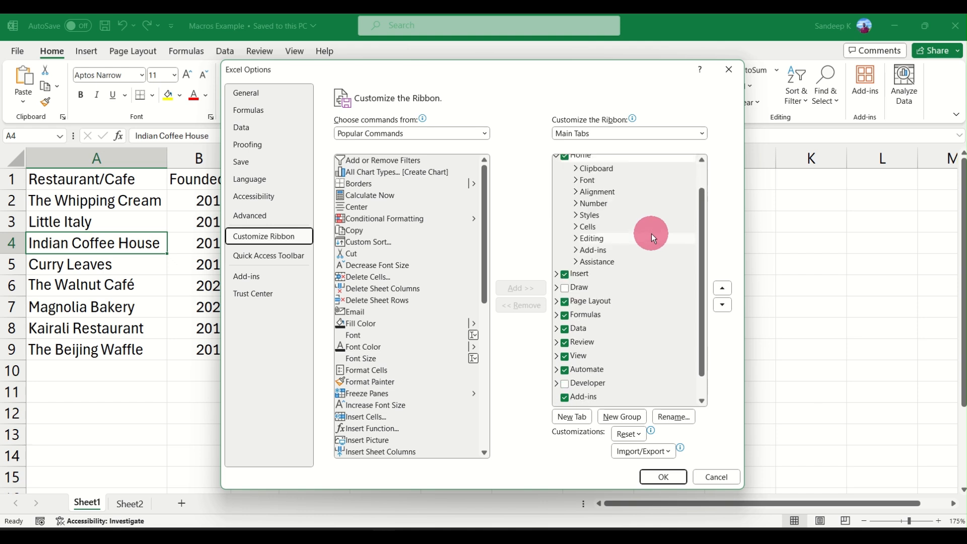
pyautogui.scroll(-3)
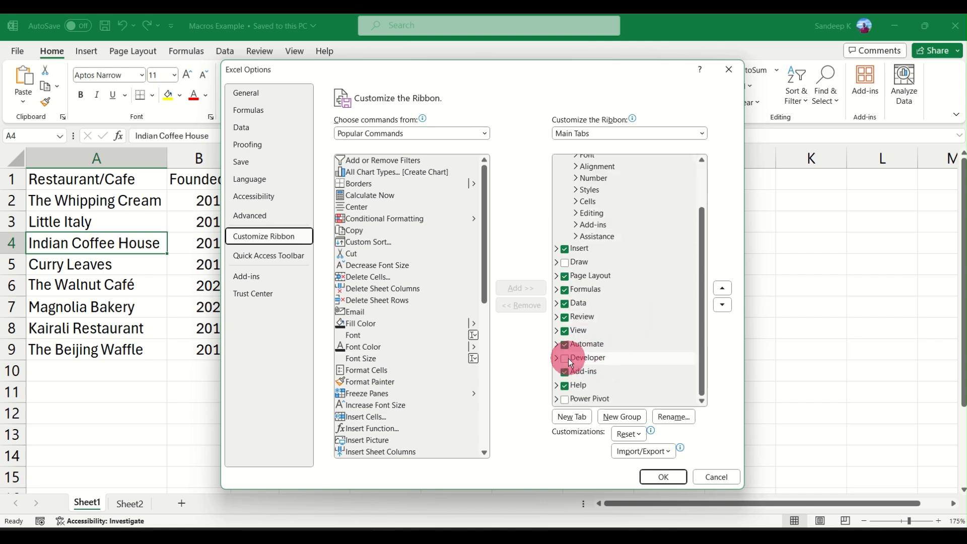
pyautogui.click(564, 359)
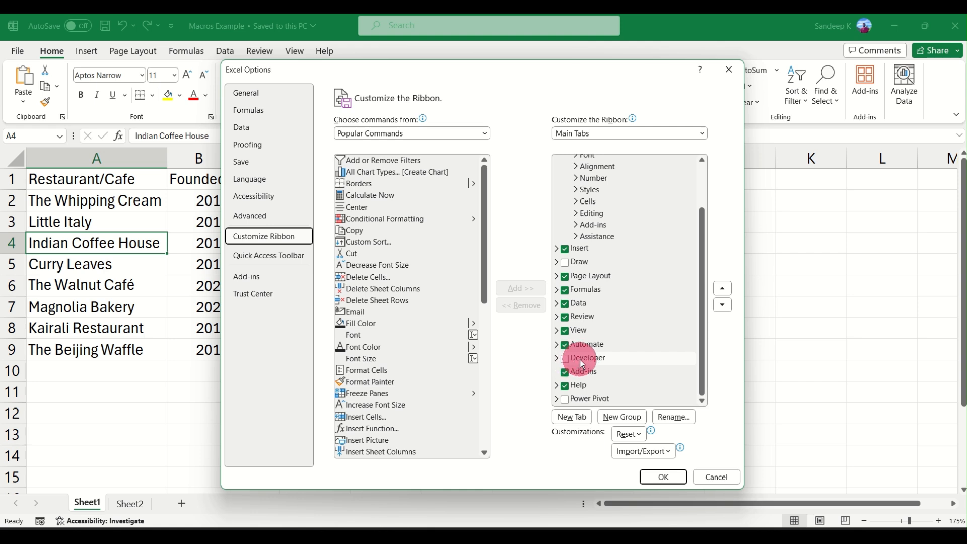
pyautogui.click(564, 358)
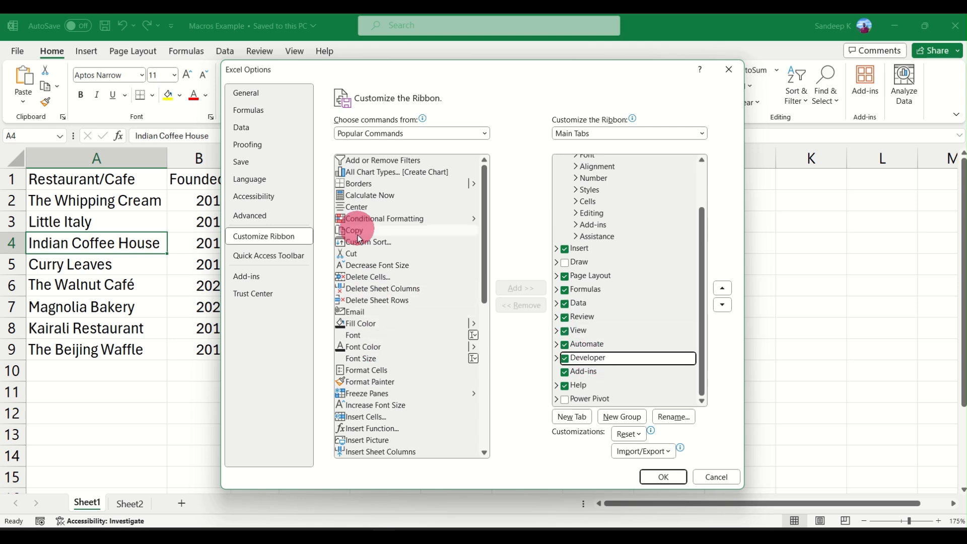
pyautogui.moveTo(462, 360)
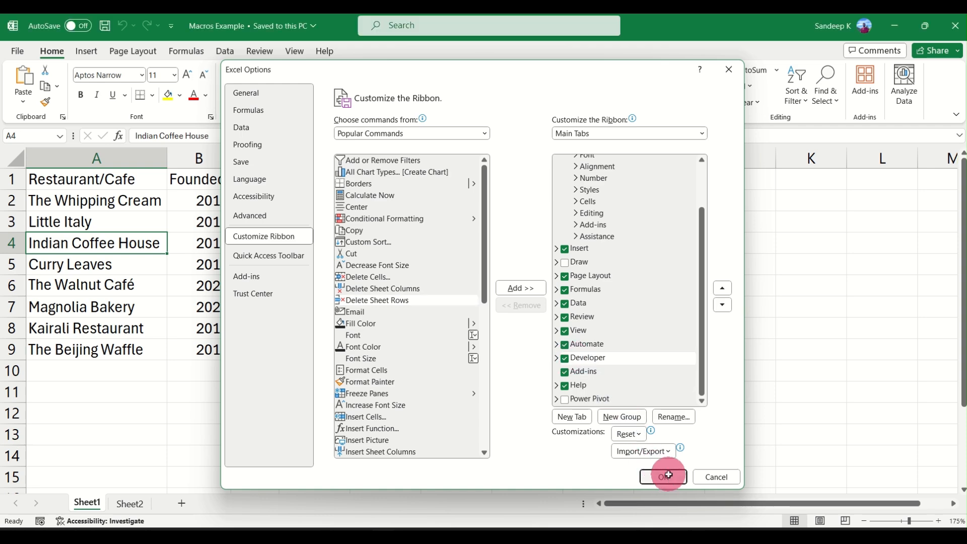
pyautogui.click(662, 477)
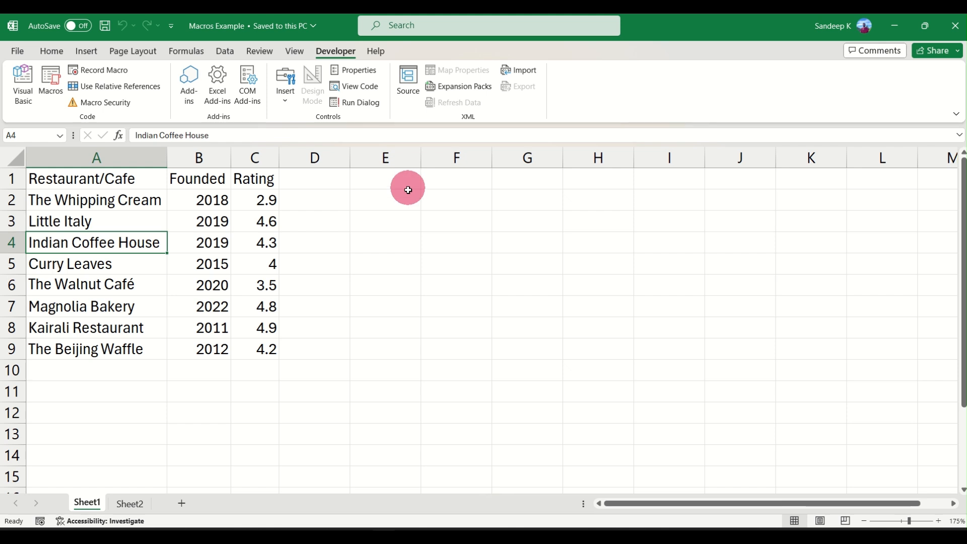
pyautogui.moveTo(364, 197)
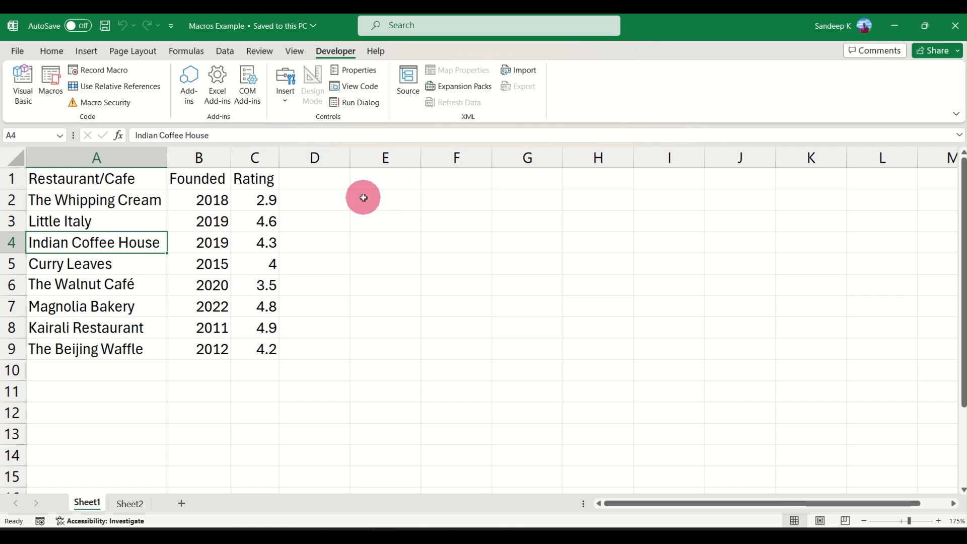
pyautogui.moveTo(128, 191)
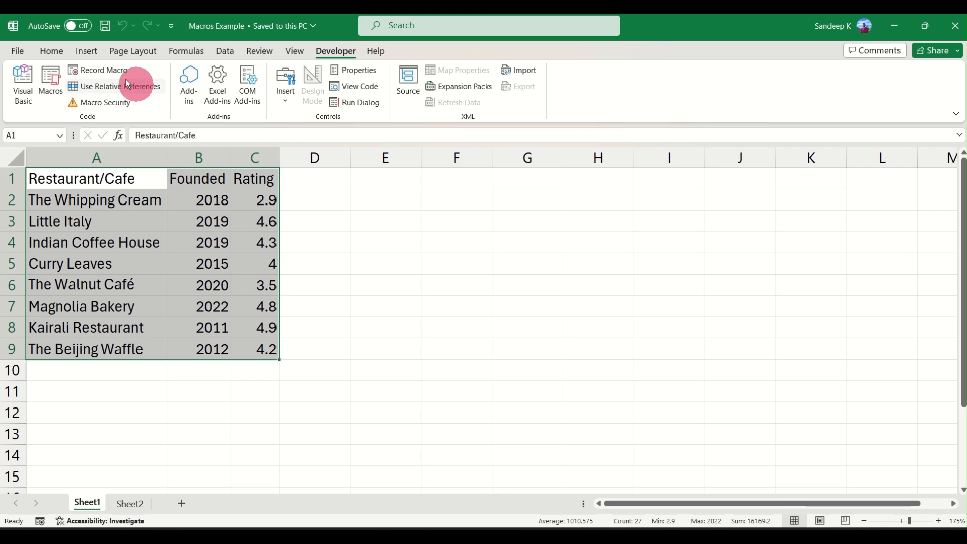
# - Start Record Macro from the Developer tab for the selected restaurant table
pyautogui.click(103, 70)
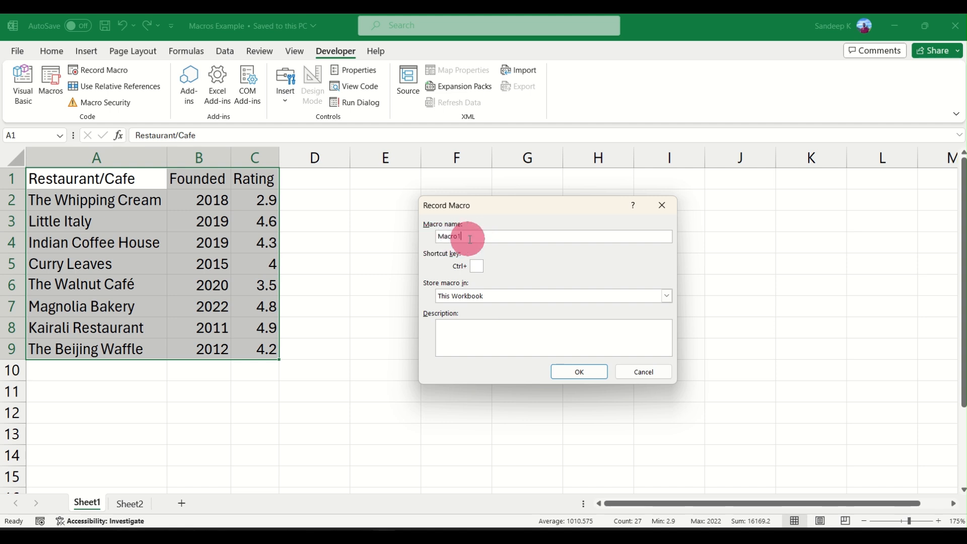
# - Name the macro restaurant_update and store it in This Workbook
pyautogui.write('M')
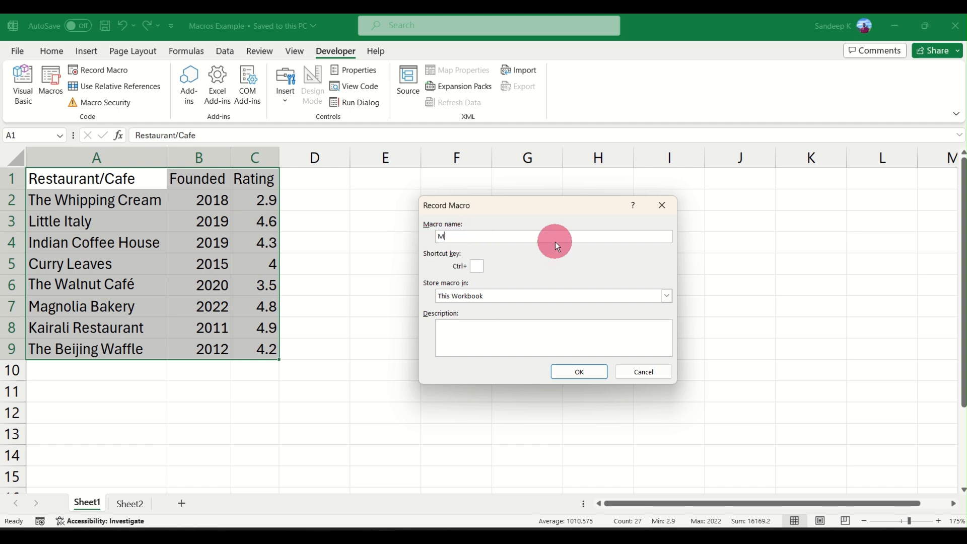
pyautogui.press('Backspace')
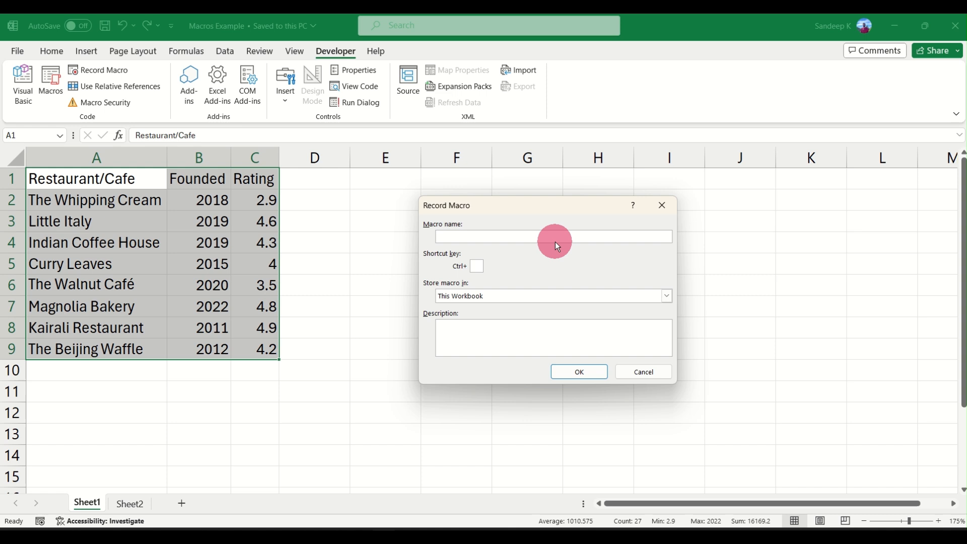
pyautogui.write('restaurant')
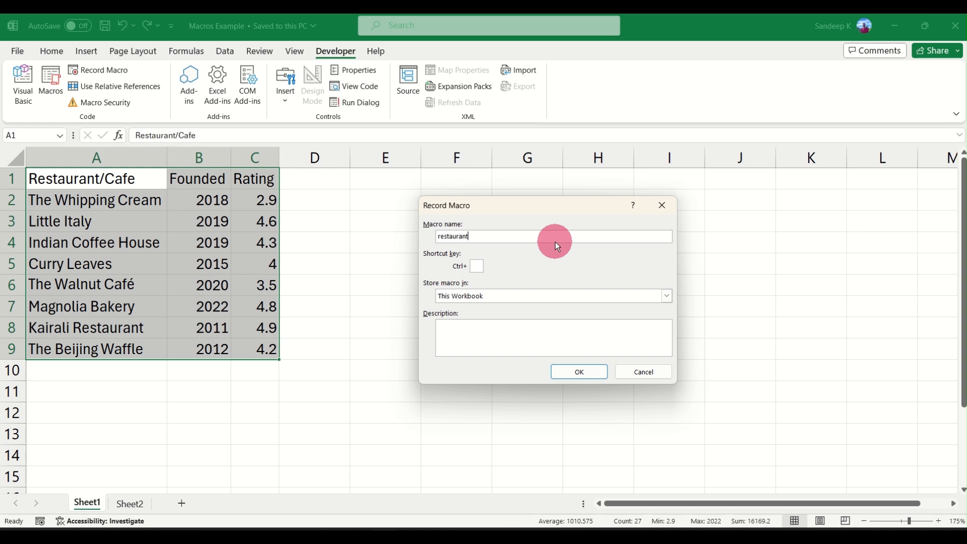
pyautogui.write('_')
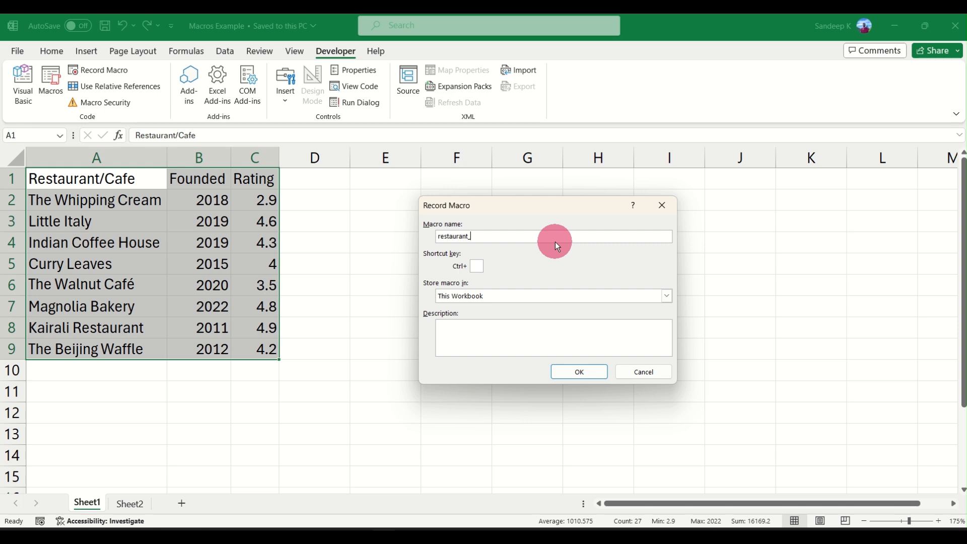
pyautogui.write('update')
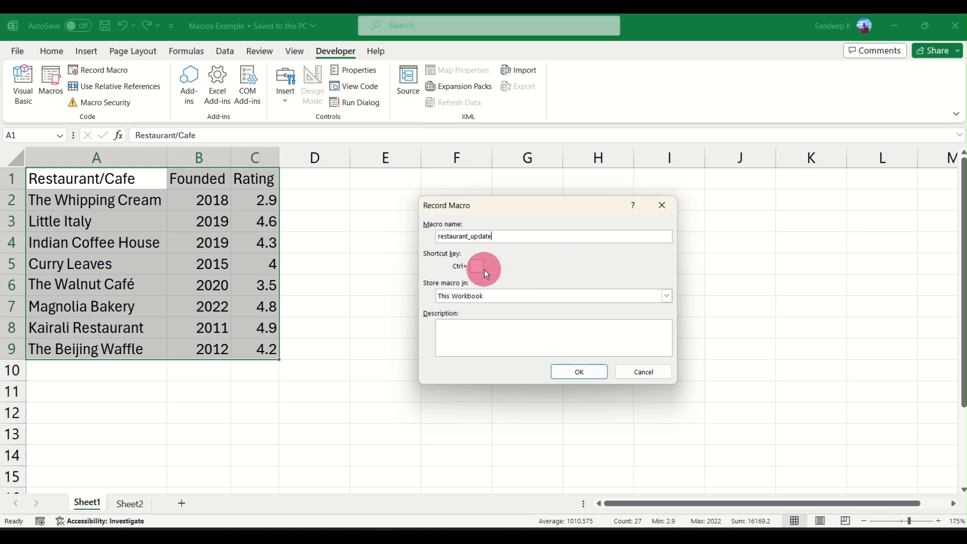
pyautogui.click(477, 266)
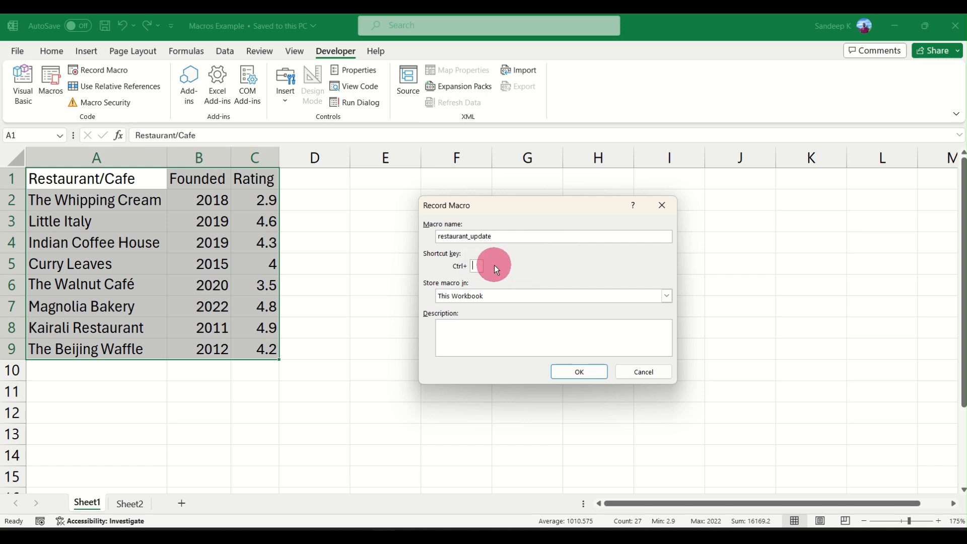
pyautogui.click(665, 296)
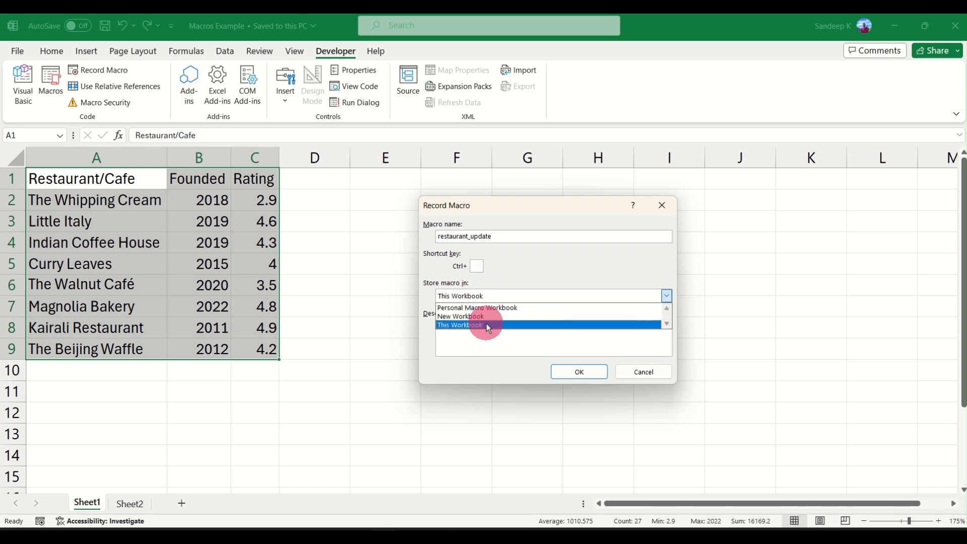
pyautogui.click(487, 326)
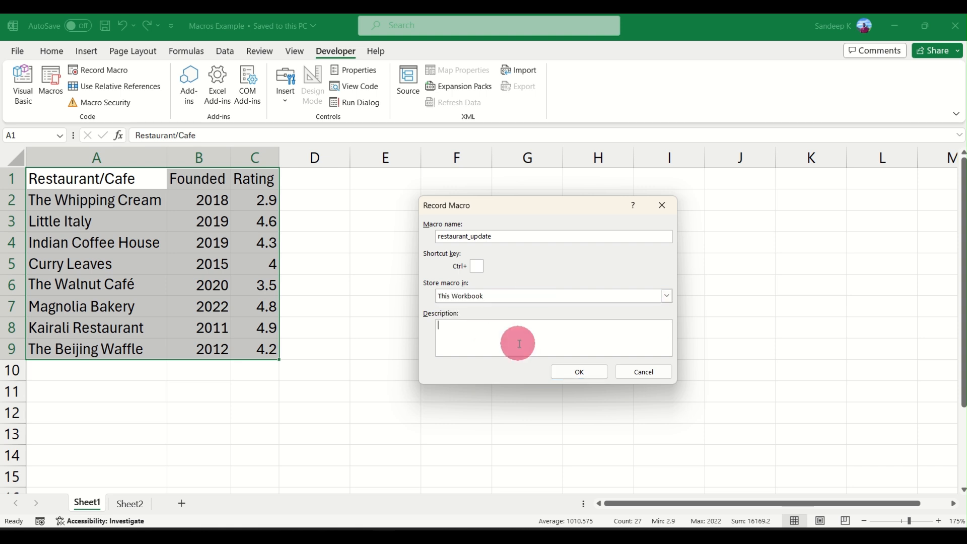
# - Describe the macro as updating the restaurant data daily and begin recording
pyautogui.write('Update the re')
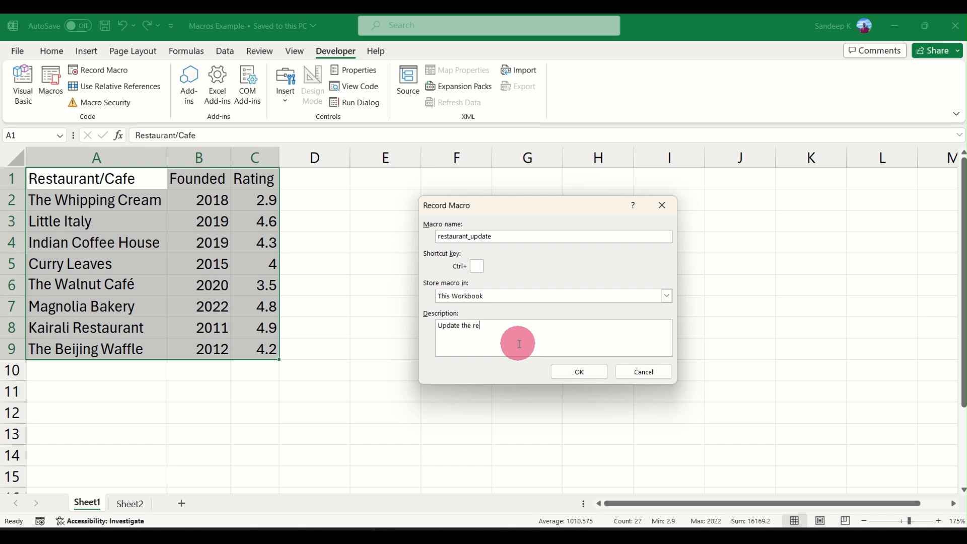
pyautogui.write('staurant data')
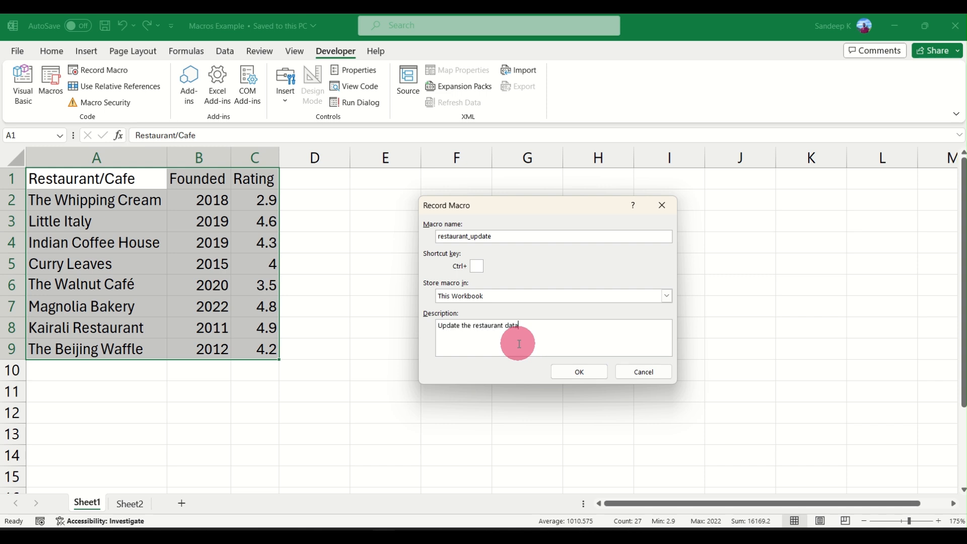
pyautogui.write('weekly')
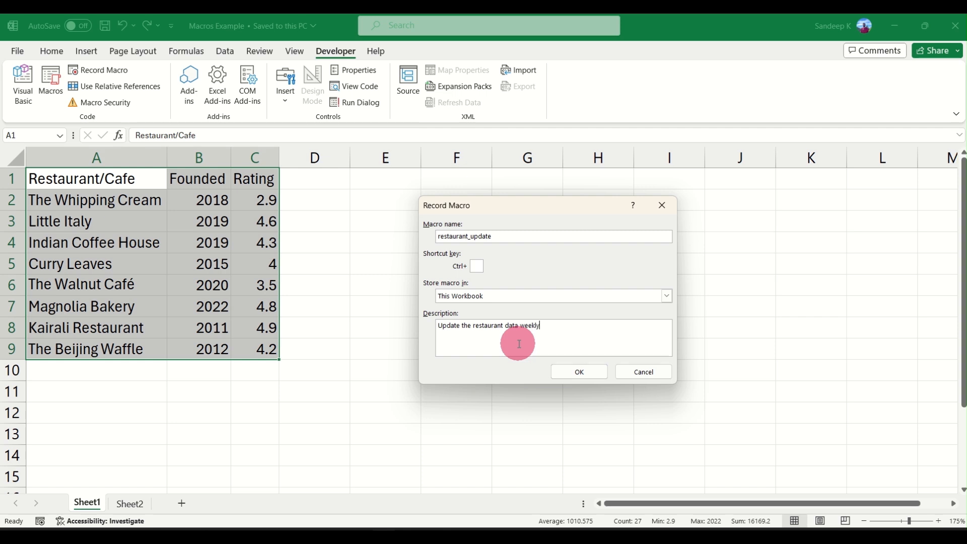
pyautogui.write('dai')
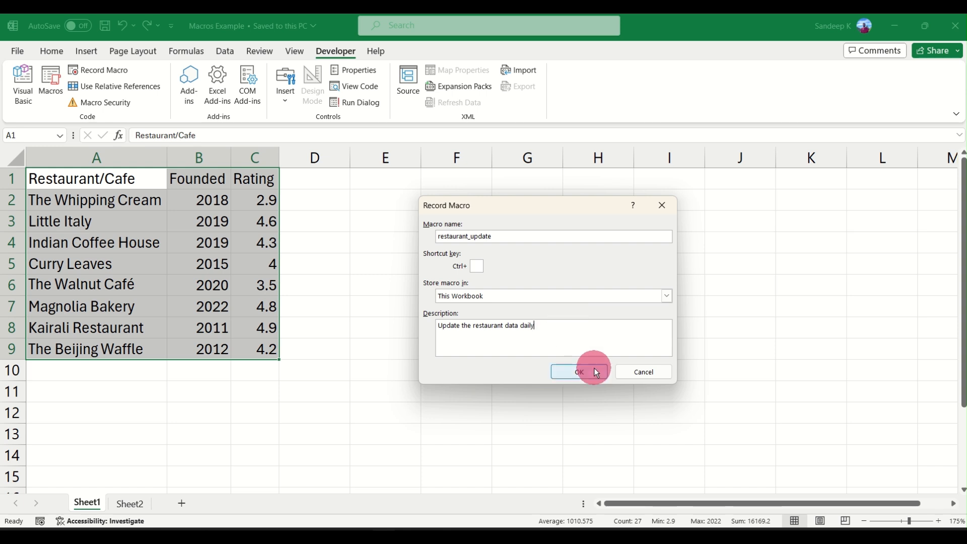
pyautogui.click(578, 372)
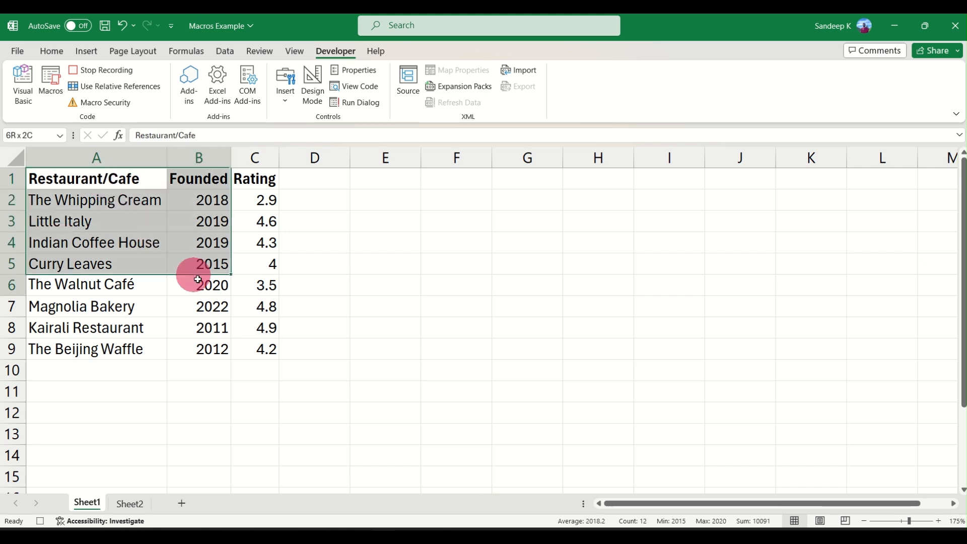
# - Centre the whole restaurant table and apply All Borders to every cell
pyautogui.click(51, 51)
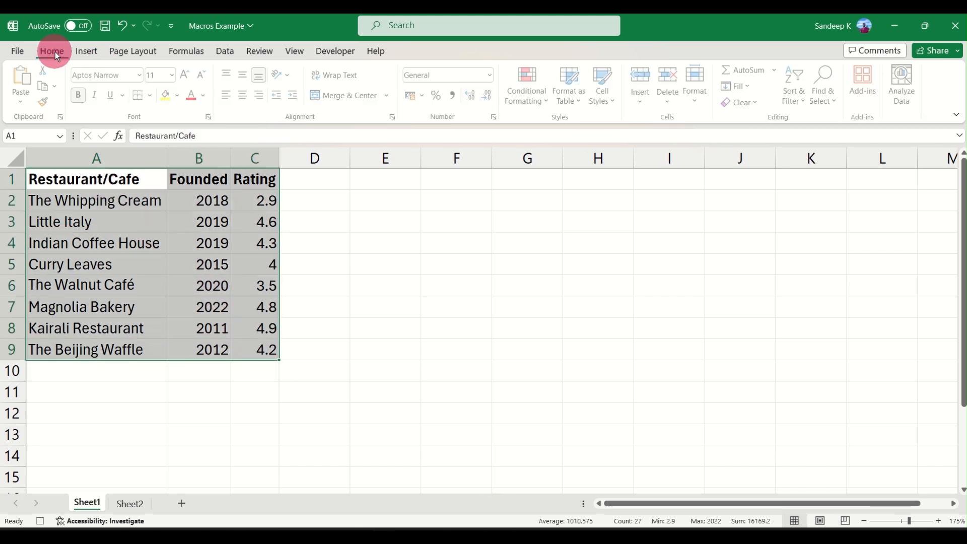
pyautogui.click(244, 74)
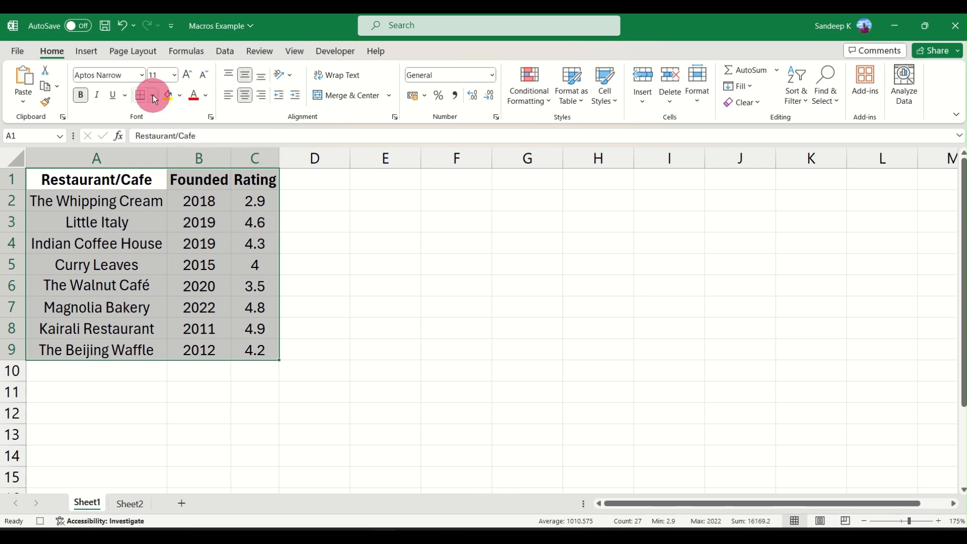
pyautogui.click(145, 94)
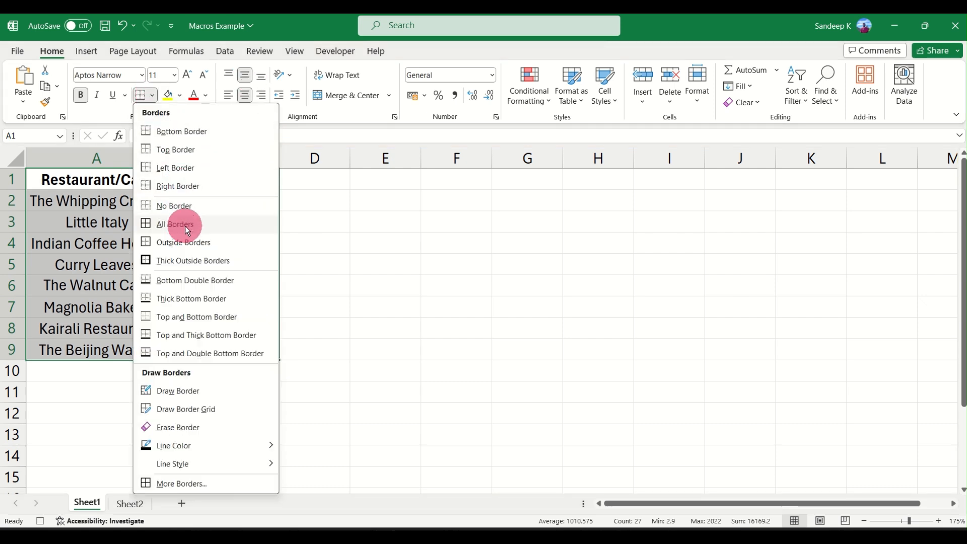
pyautogui.click(174, 223)
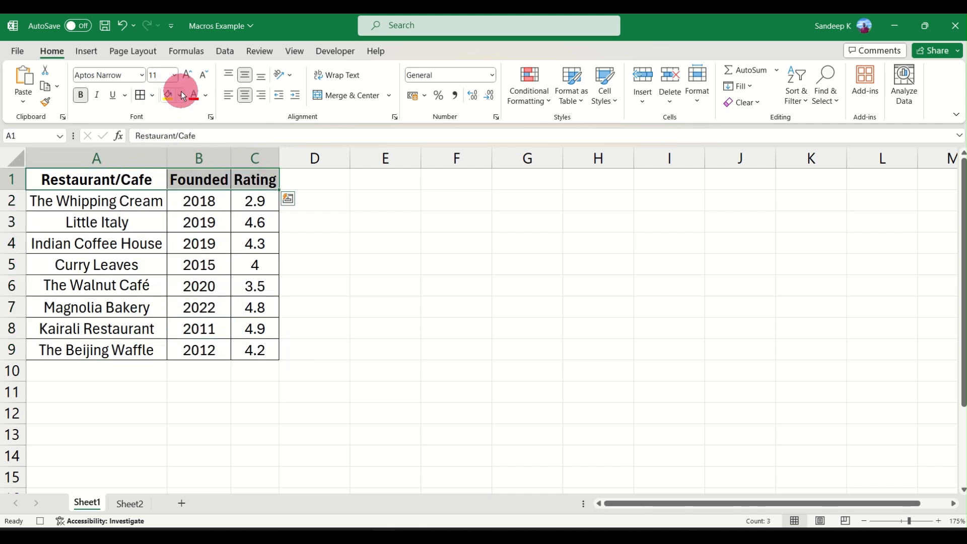
# - Fill the header row with orange
pyautogui.click(180, 96)
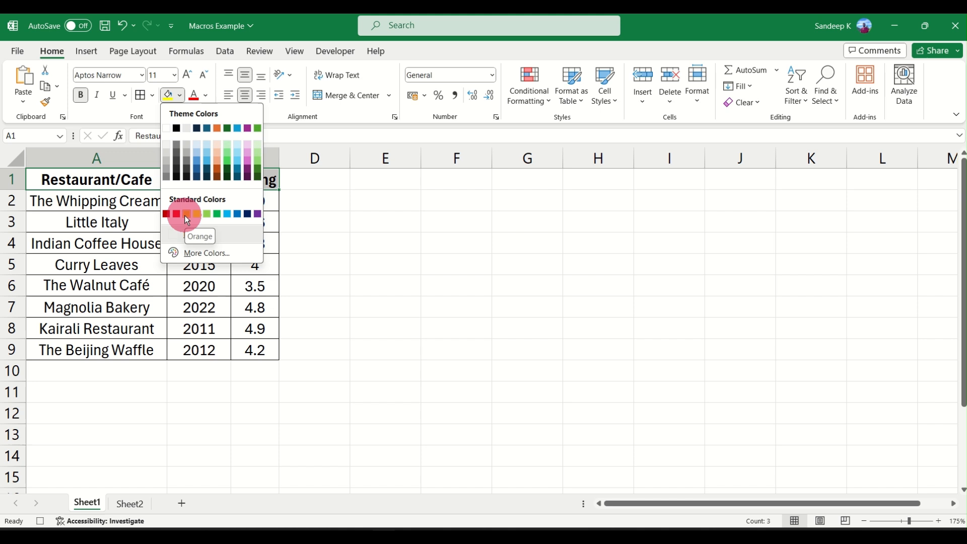
pyautogui.click(186, 213)
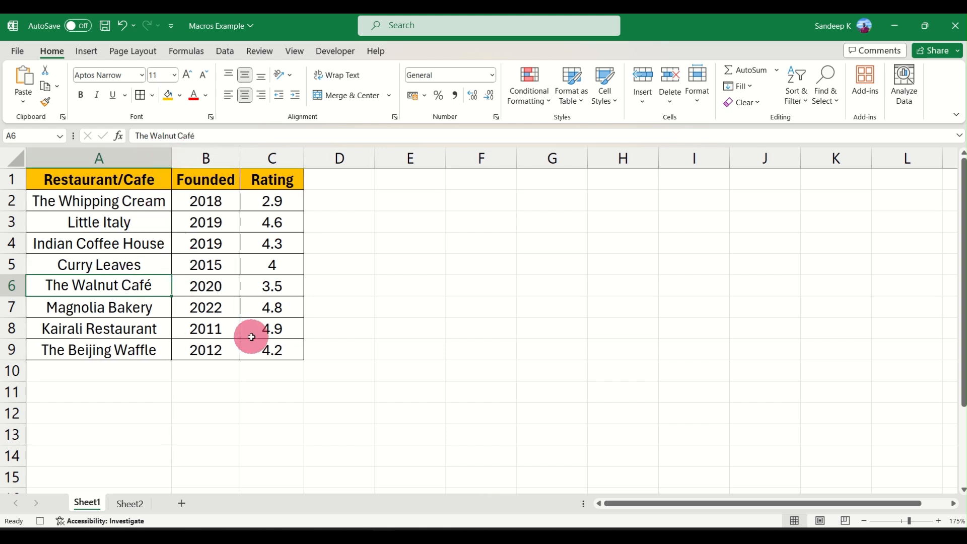
pyautogui.click(271, 200)
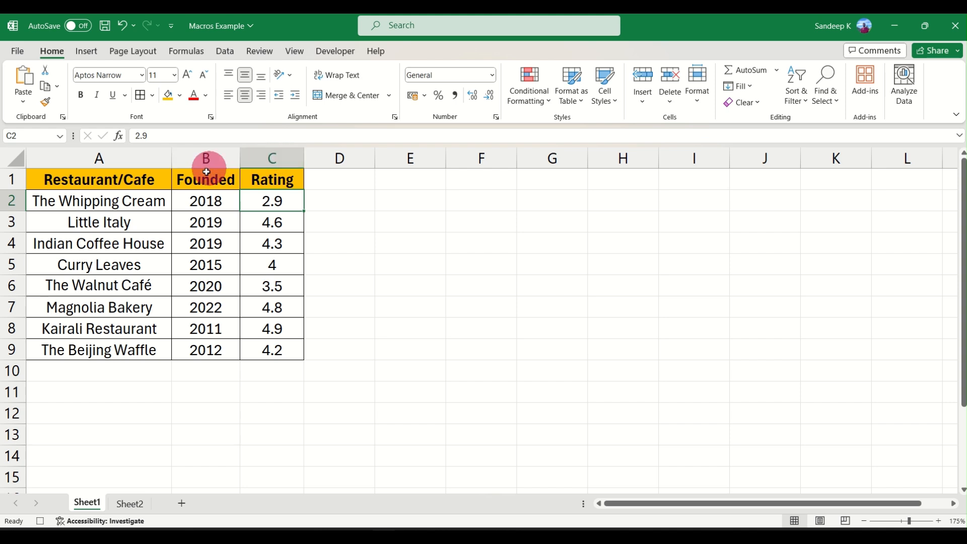
pyautogui.click(205, 200)
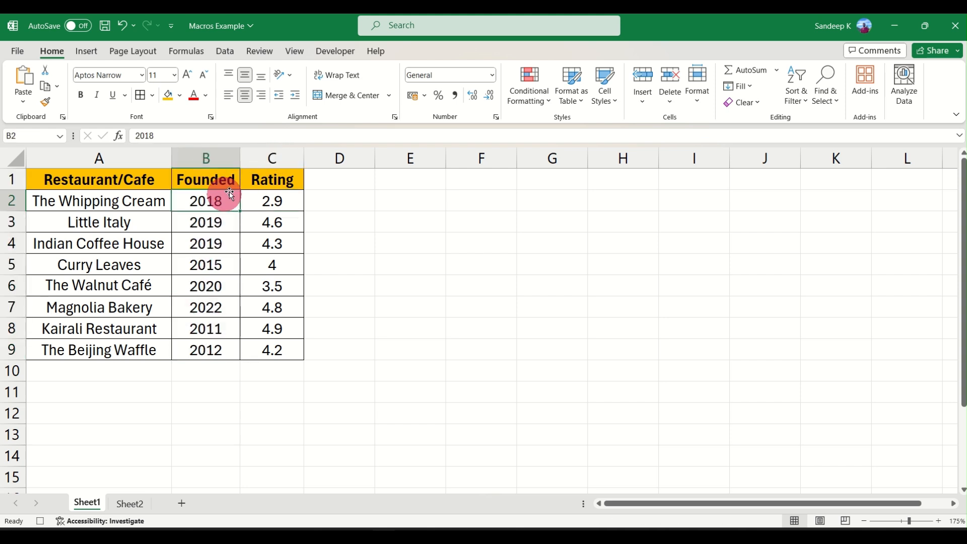
# - Insert a Years Active column before Rating with its header
pyautogui.rightClick(271, 158)
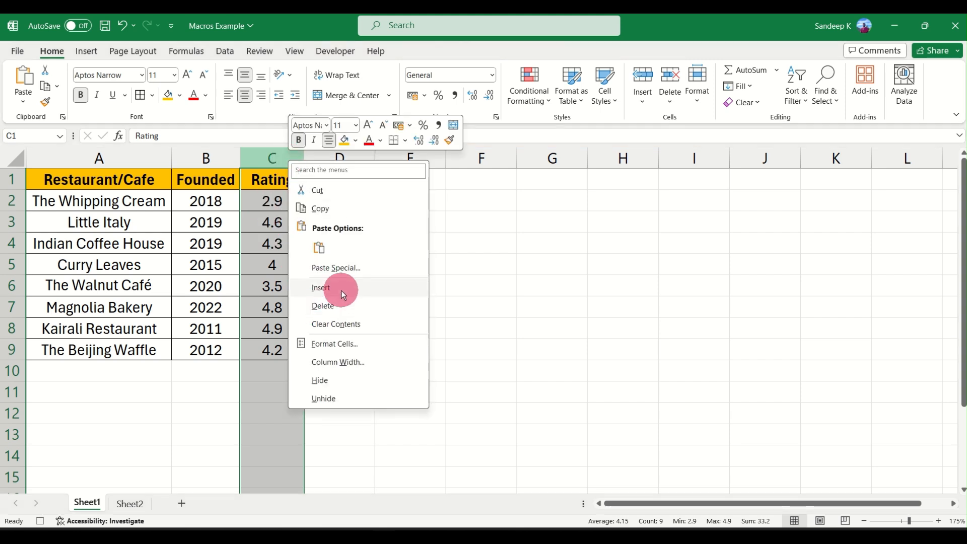
pyautogui.click(320, 288)
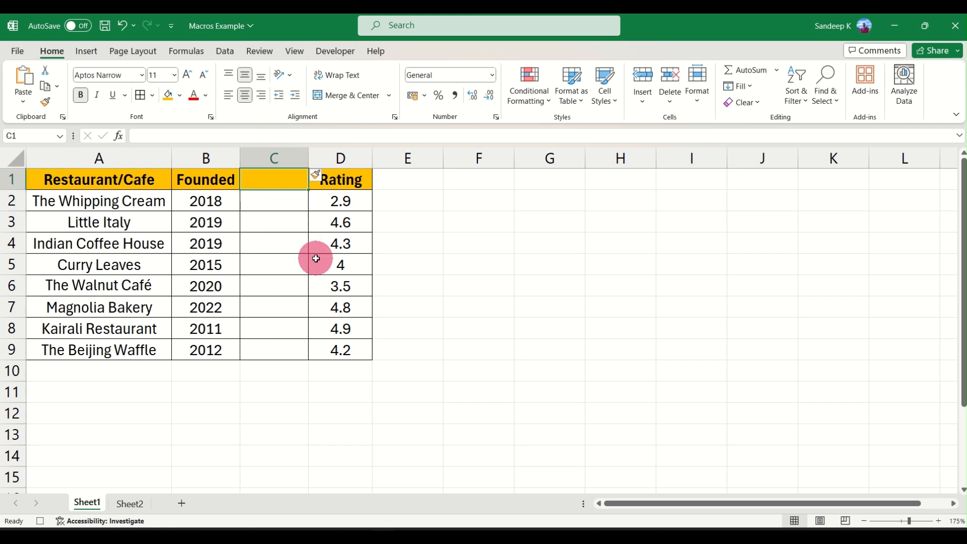
pyautogui.write('Years Active')
pyautogui.click(274, 201)
pyautogui.write('=')
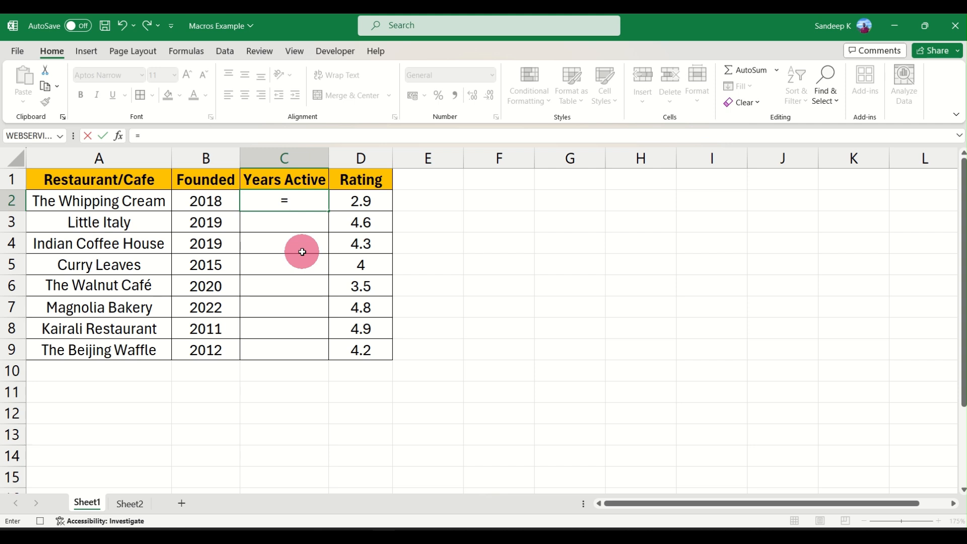
# - Enter =YEAR(TODAY())-B2 in C2 to compute years active
pyautogui.write('yea')
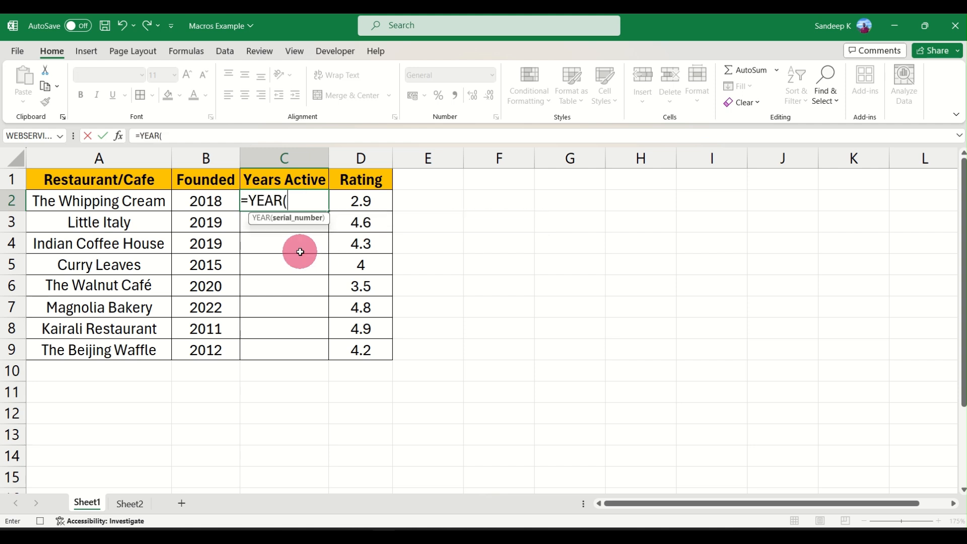
pyautogui.write('today')
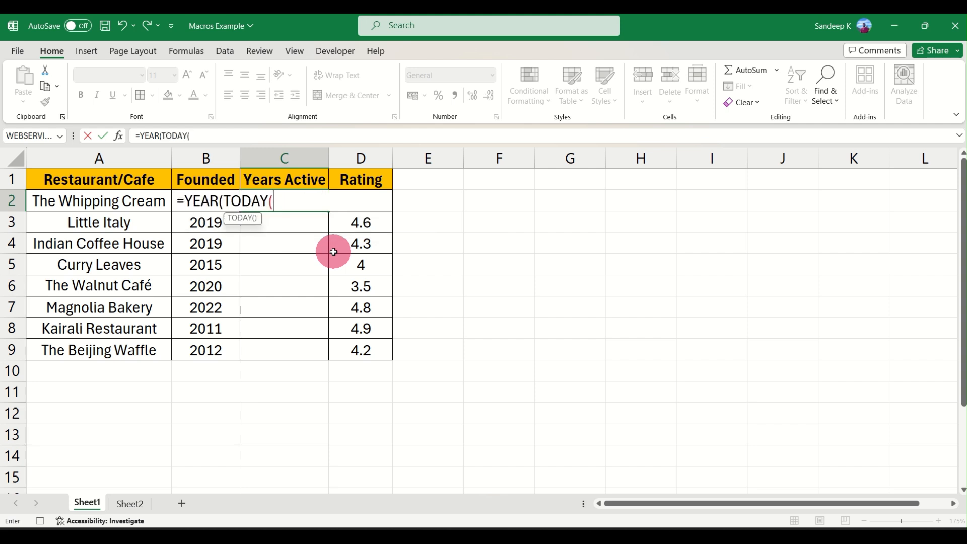
pyautogui.moveTo(302, 256)
pyautogui.write('))')
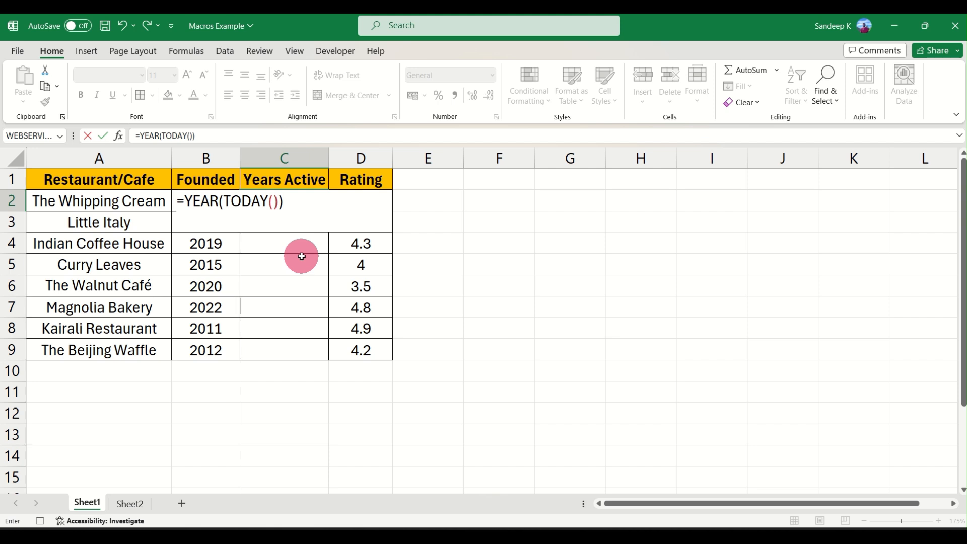
pyautogui.write('-')
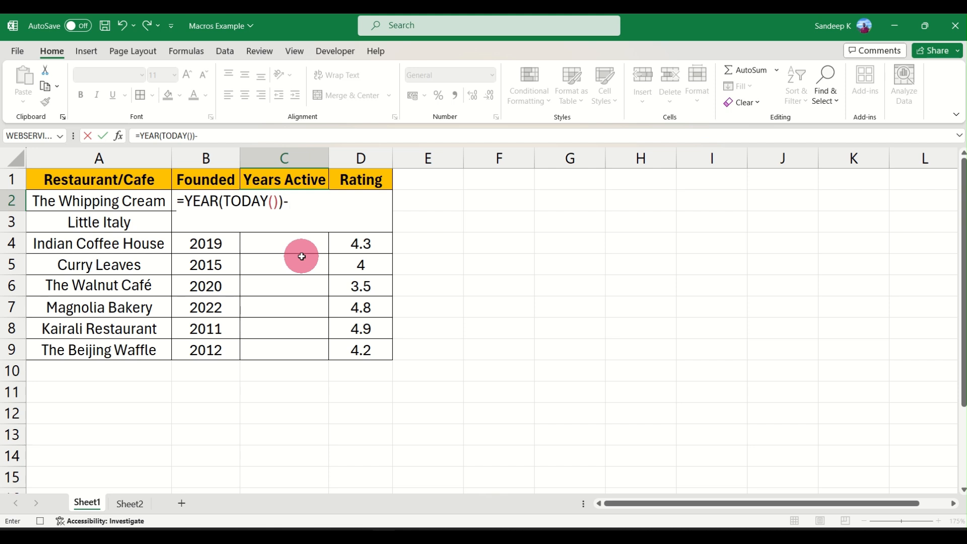
pyautogui.click(205, 200)
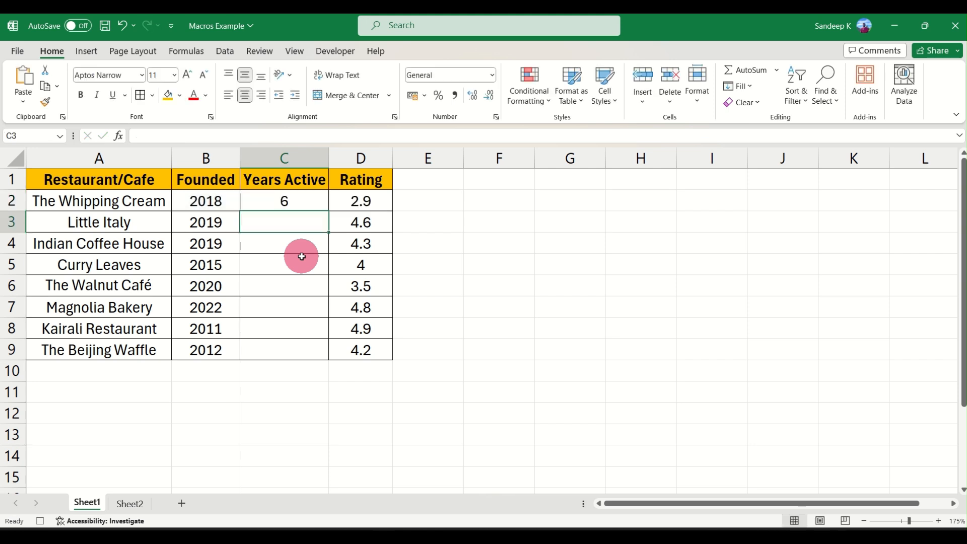
# - Fill Years Active down to C9 and select the Rating values D2:D9
pyautogui.click(284, 201)
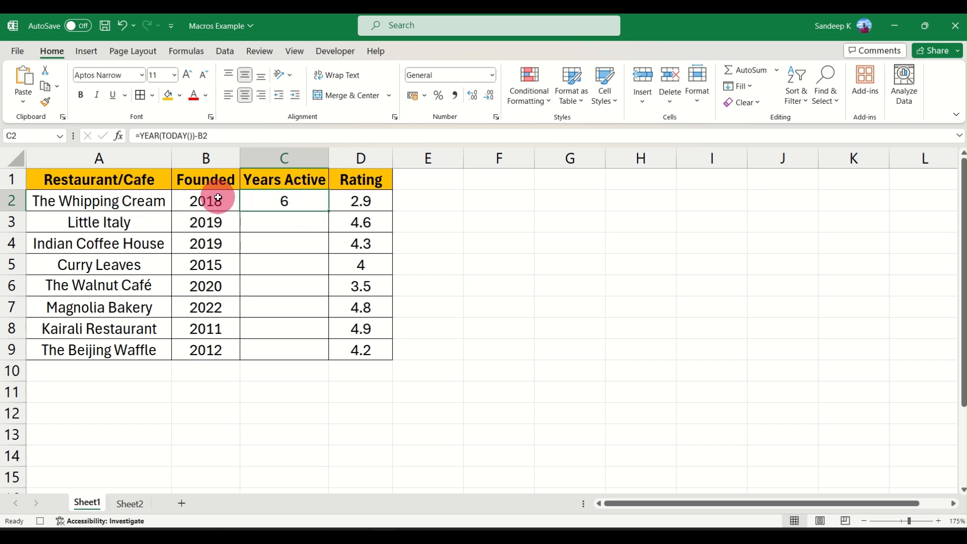
pyautogui.moveTo(221, 308)
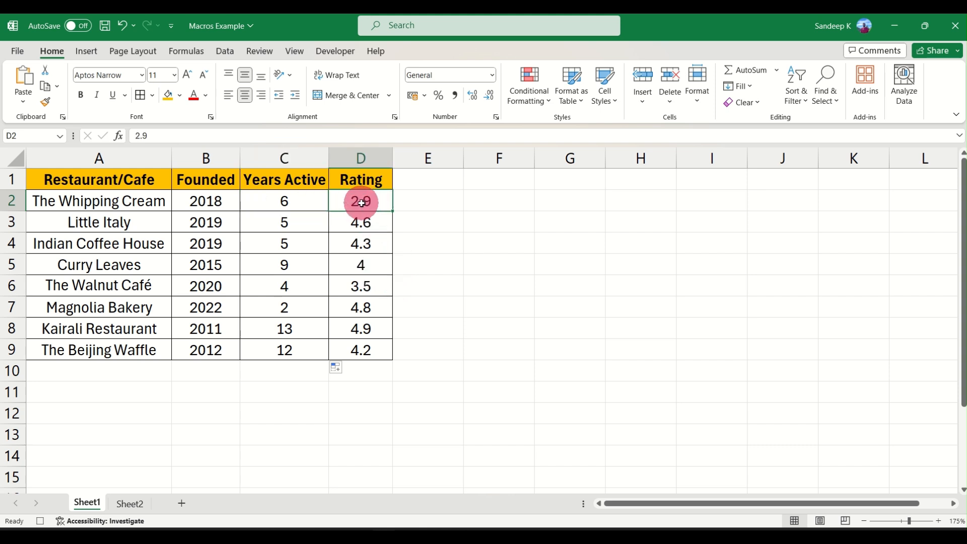
pyautogui.moveTo(360, 201); pyautogui.dragTo(360, 350)
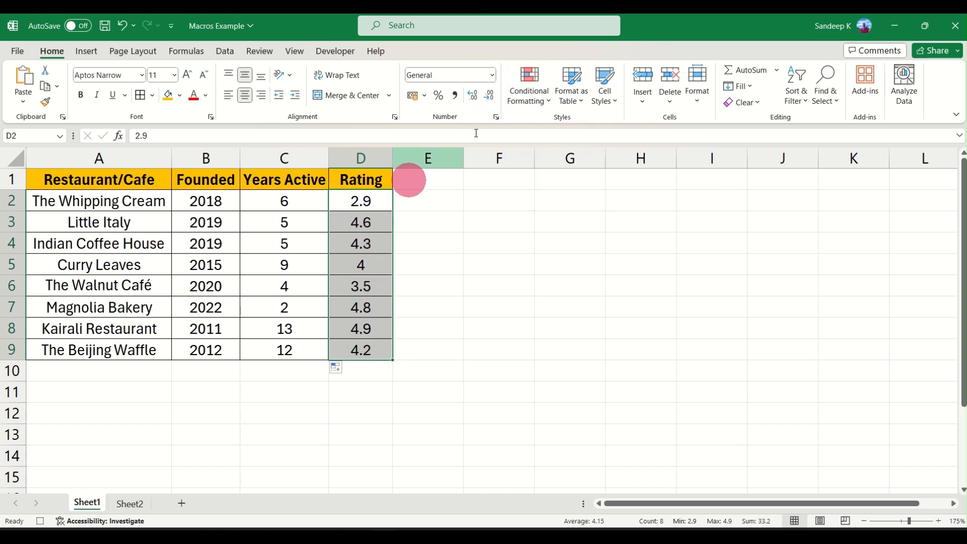
# - Highlight ratings greater than 4.4 with a conditional formatting rule
pyautogui.click(528, 85)
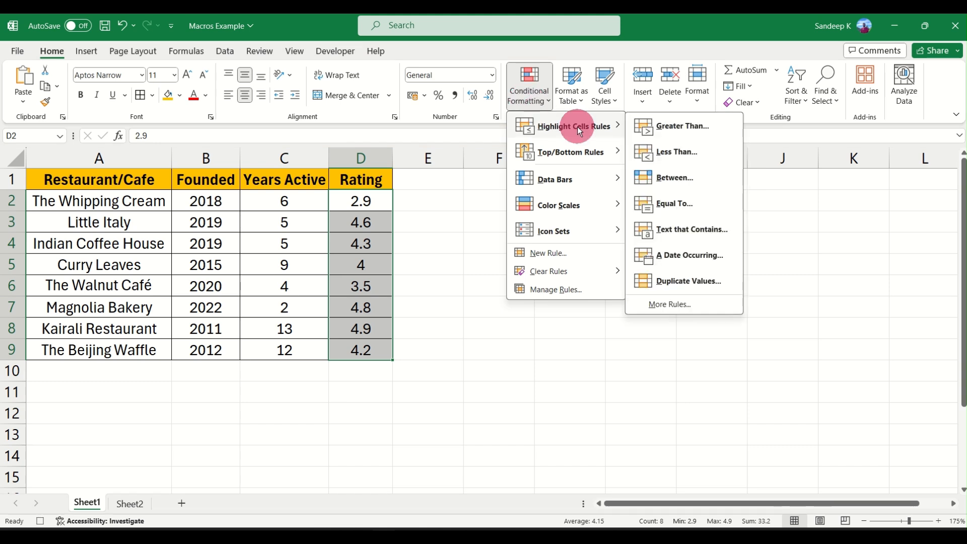
pyautogui.moveTo(683, 126)
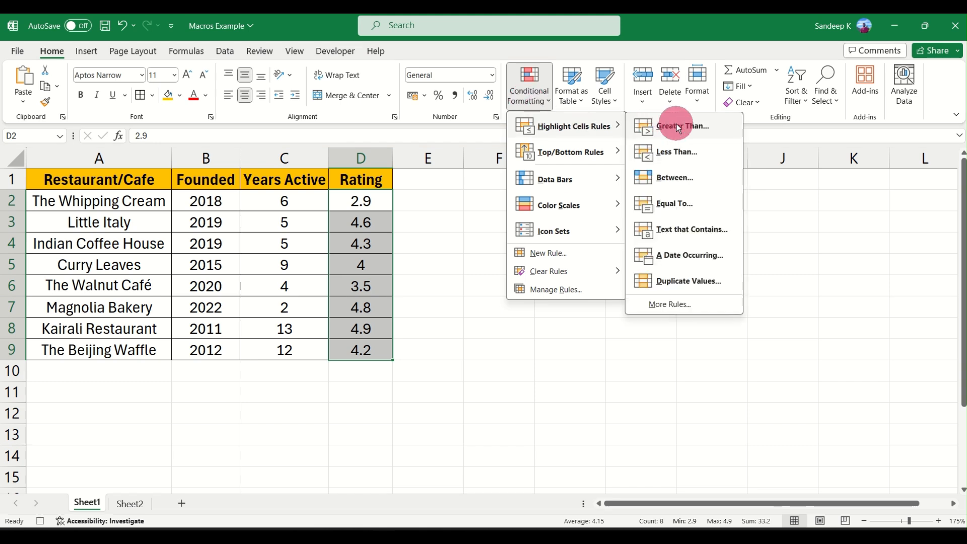
pyautogui.click(683, 126)
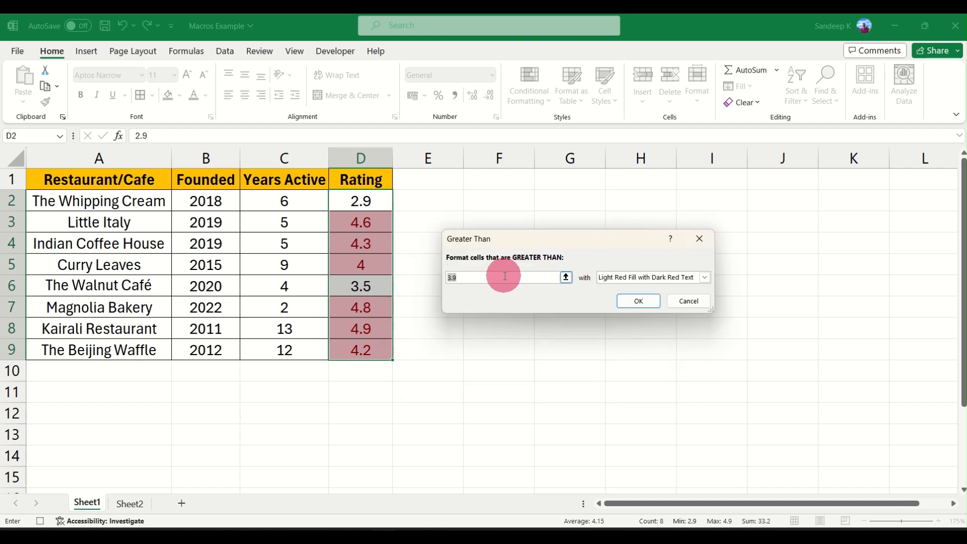
pyautogui.write('4.4')
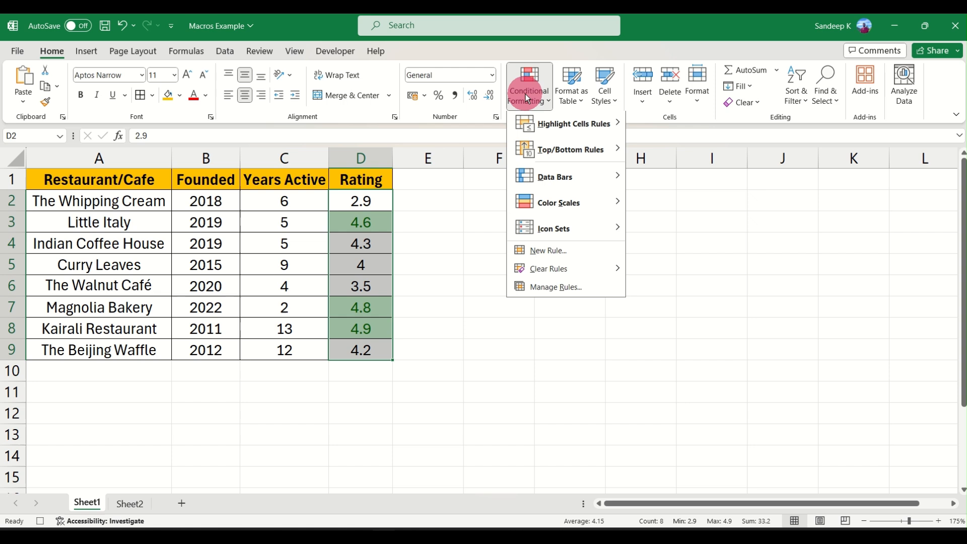
# - Add a Between 3.5 and 4.4 rule with yellow fill and dark yellow text
pyautogui.click(575, 122)
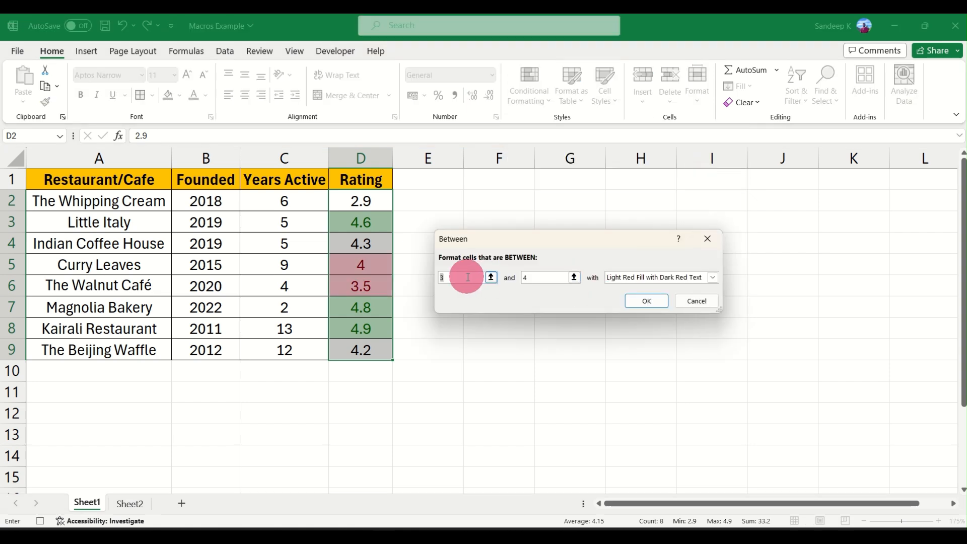
pyautogui.write('3.5')
pyautogui.click(550, 277)
pyautogui.write('.4')
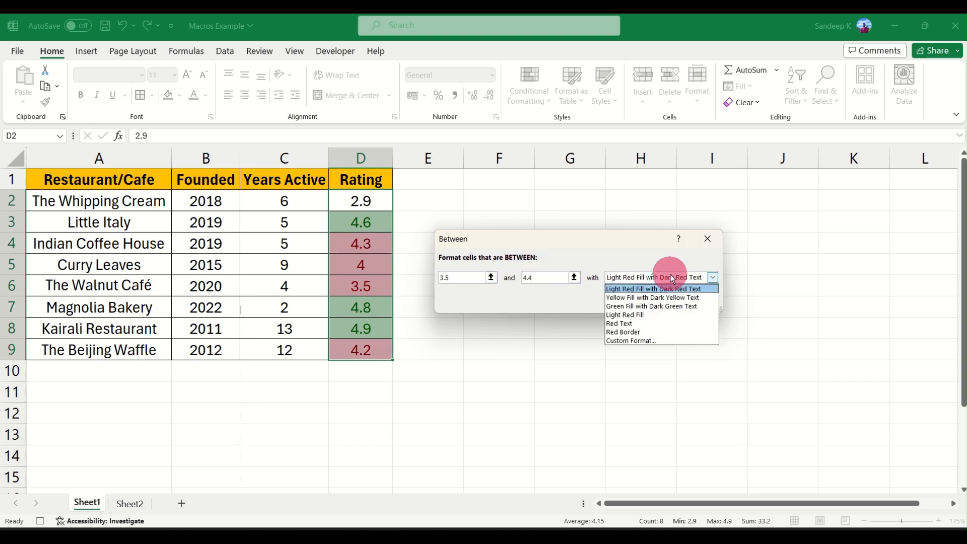
pyautogui.click(653, 297)
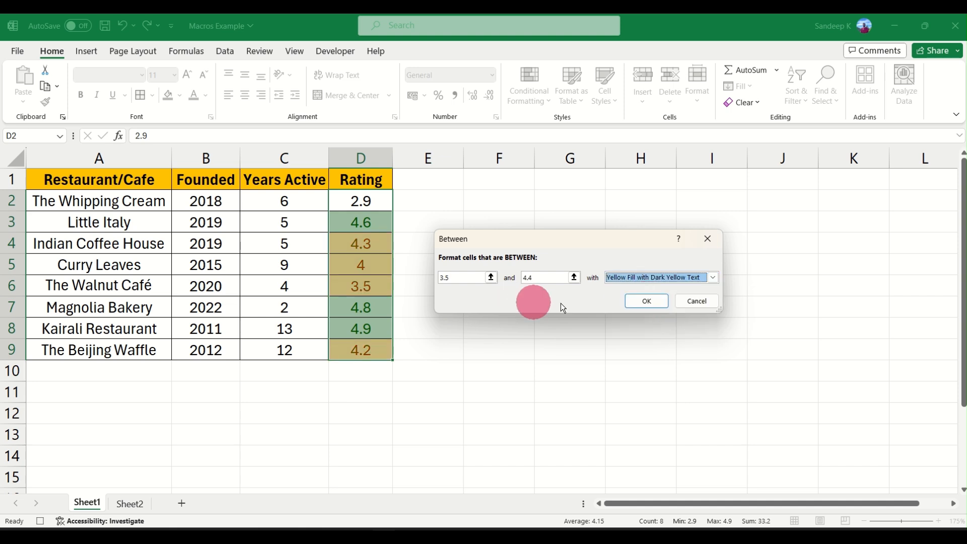
pyautogui.click(644, 301)
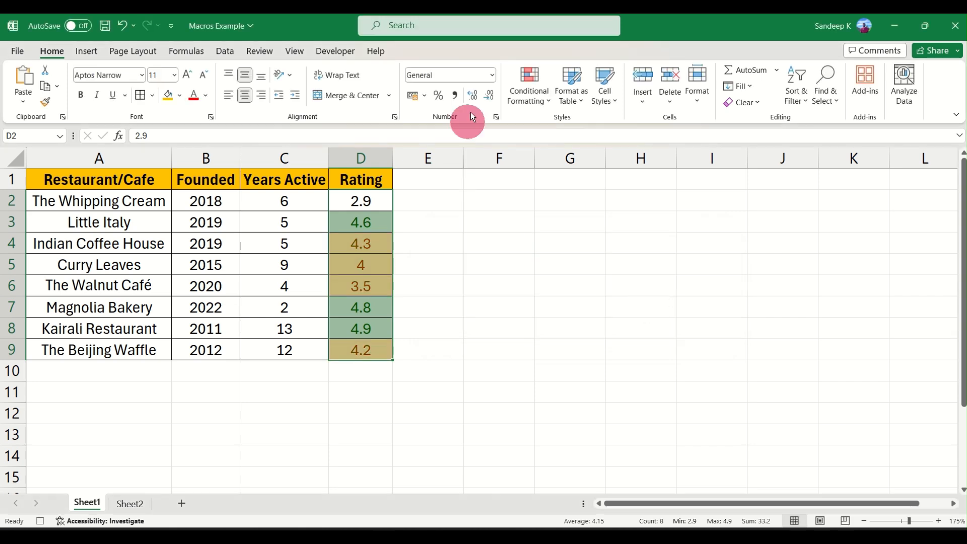
# - Add a Less Than 3.5 rule with light red fill
pyautogui.click(527, 84)
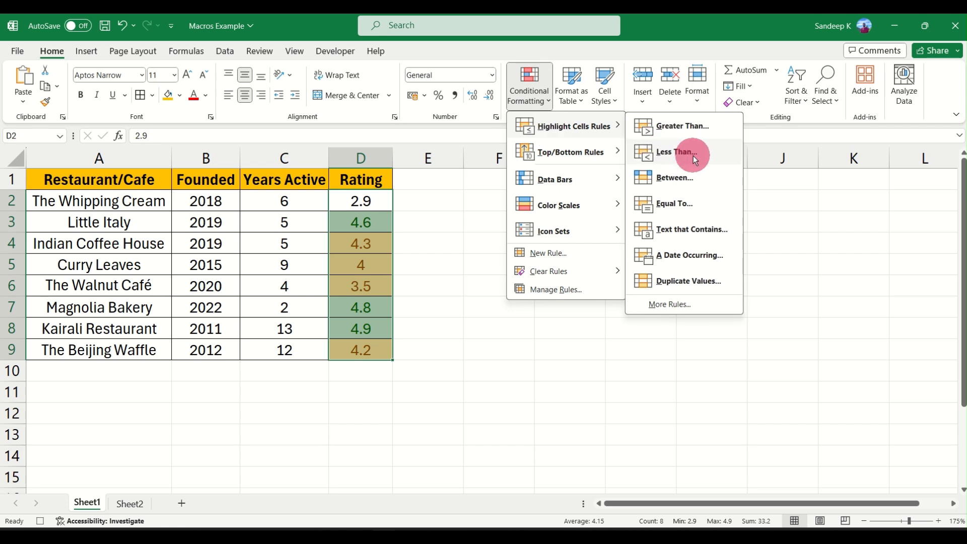
pyautogui.click(678, 152)
pyautogui.write('3.5')
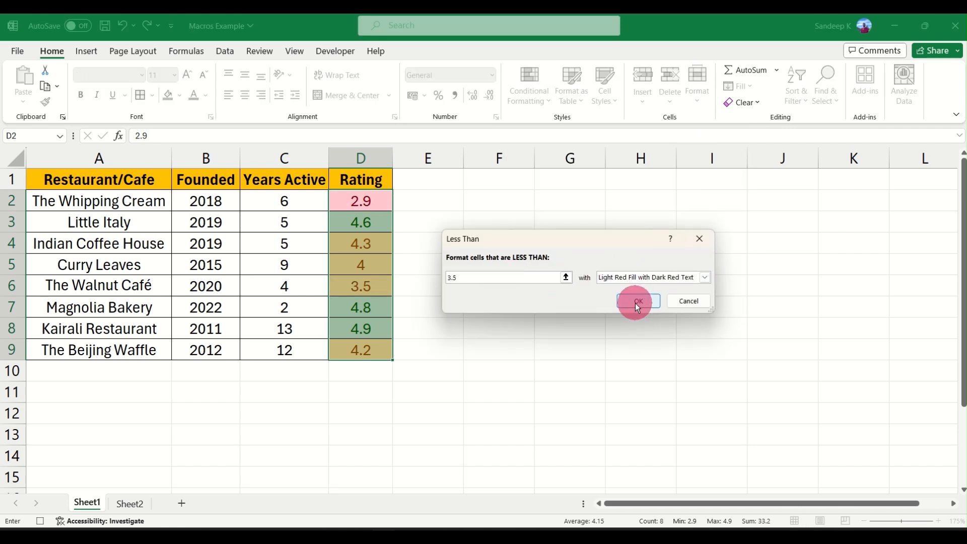
pyautogui.click(636, 302)
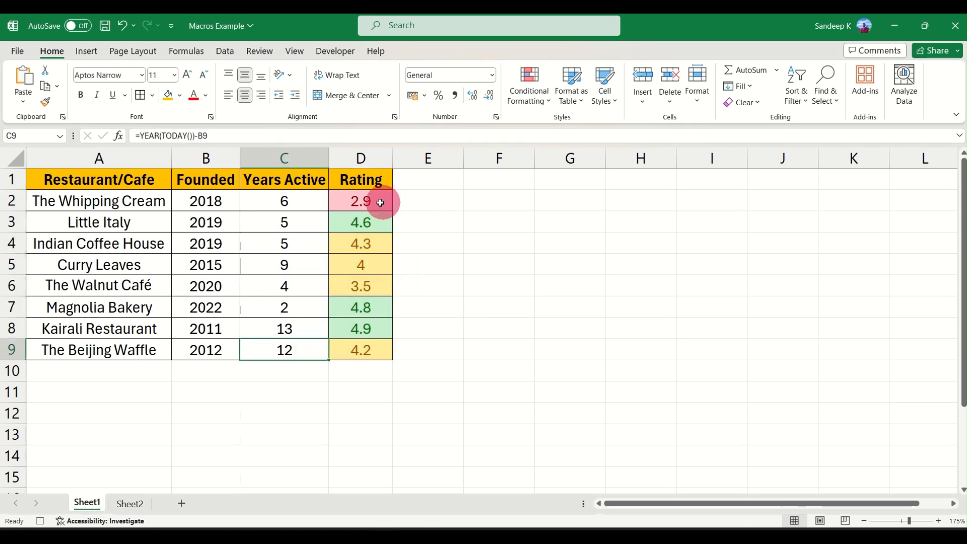
pyautogui.click(361, 200)
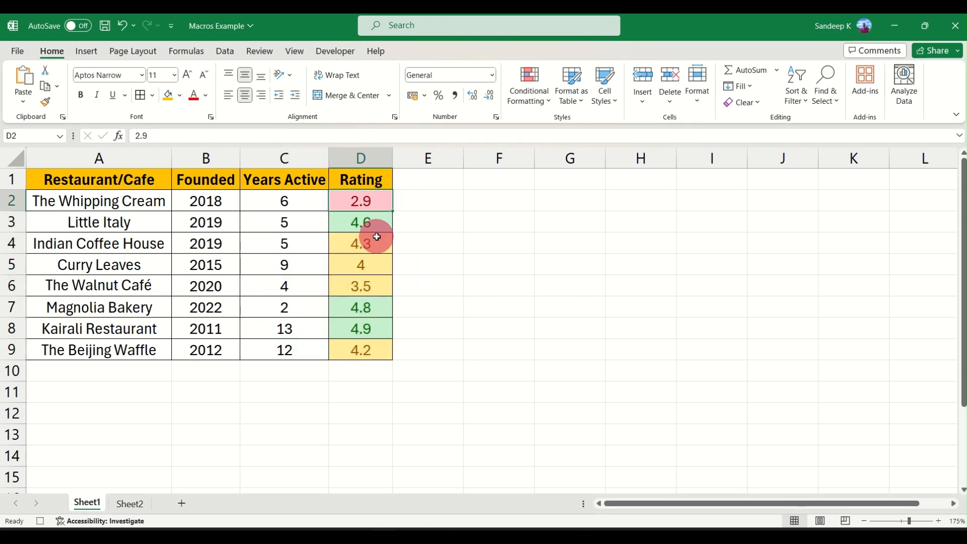
# - Sort the table by Rating from largest to smallest
pyautogui.click(361, 243)
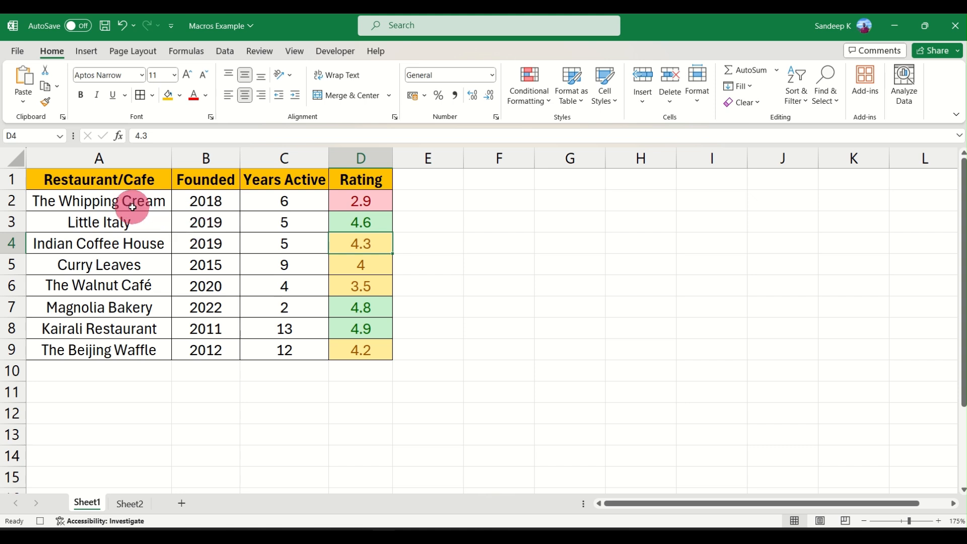
pyautogui.moveTo(141, 179)
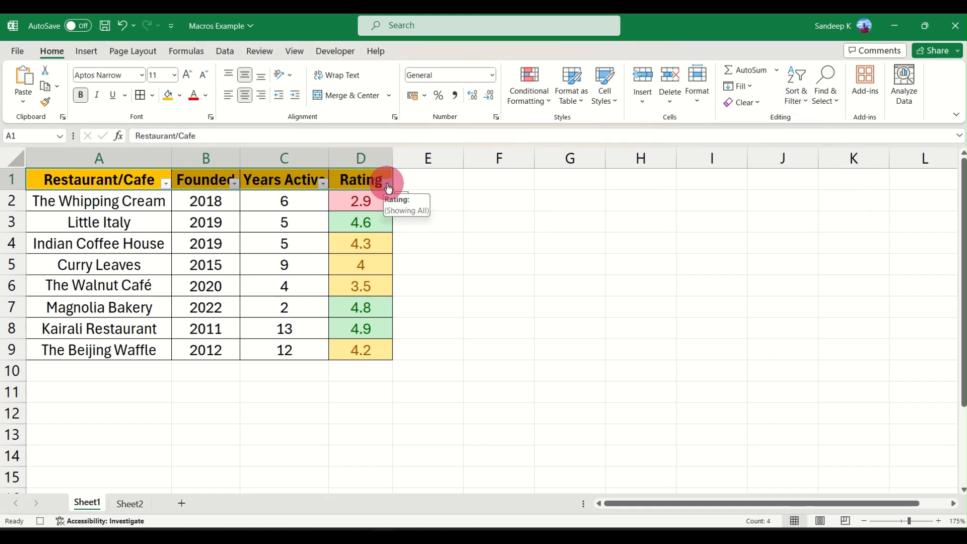
pyautogui.click(387, 181)
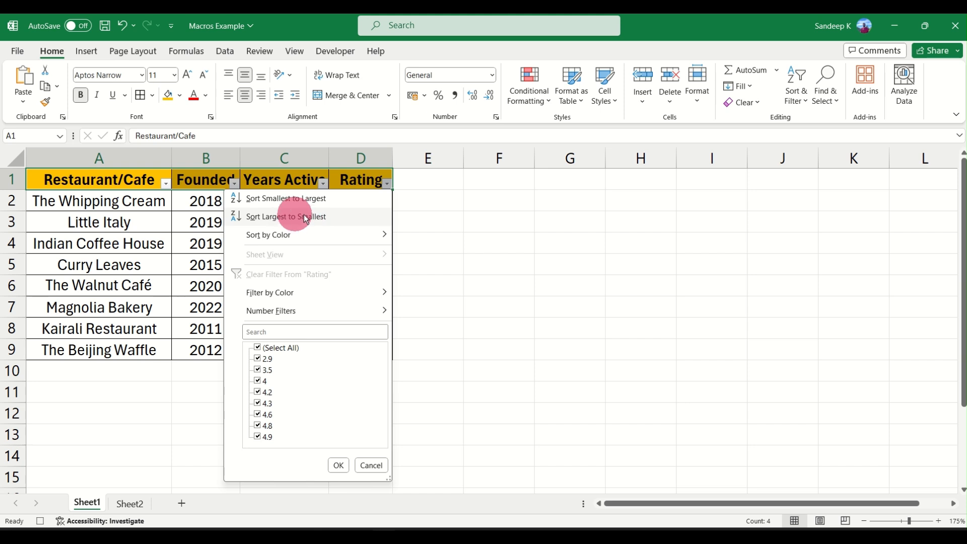
pyautogui.click(285, 216)
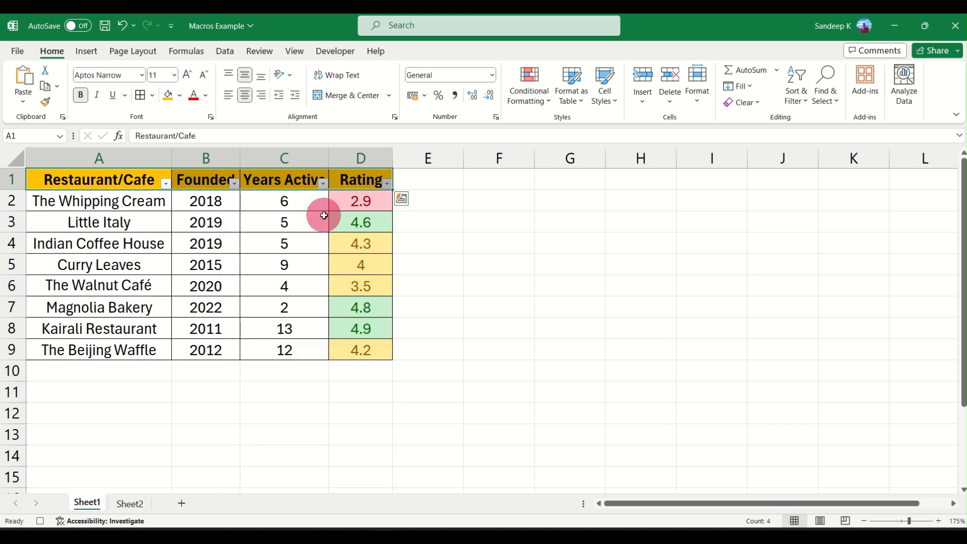
pyautogui.click(387, 184)
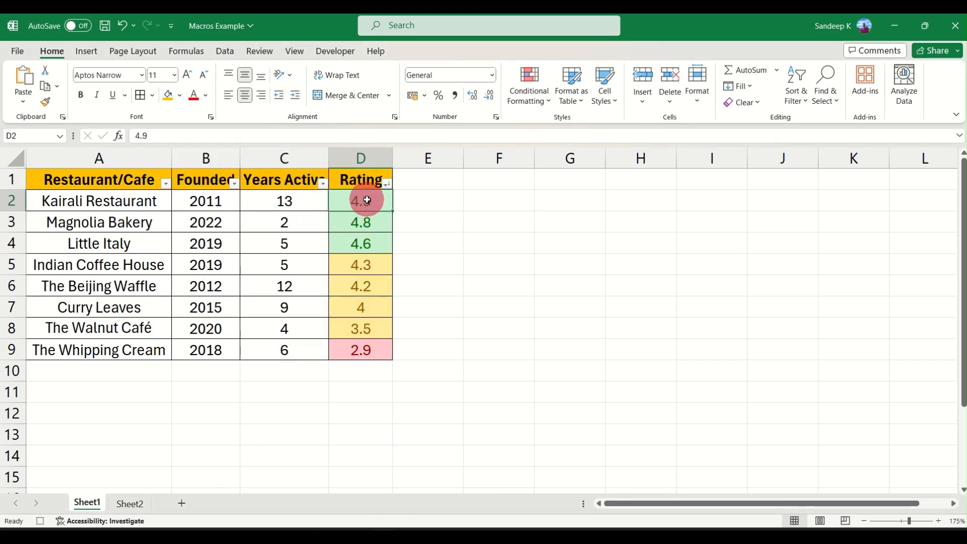
pyautogui.moveTo(361, 200); pyautogui.dragTo(360, 349)
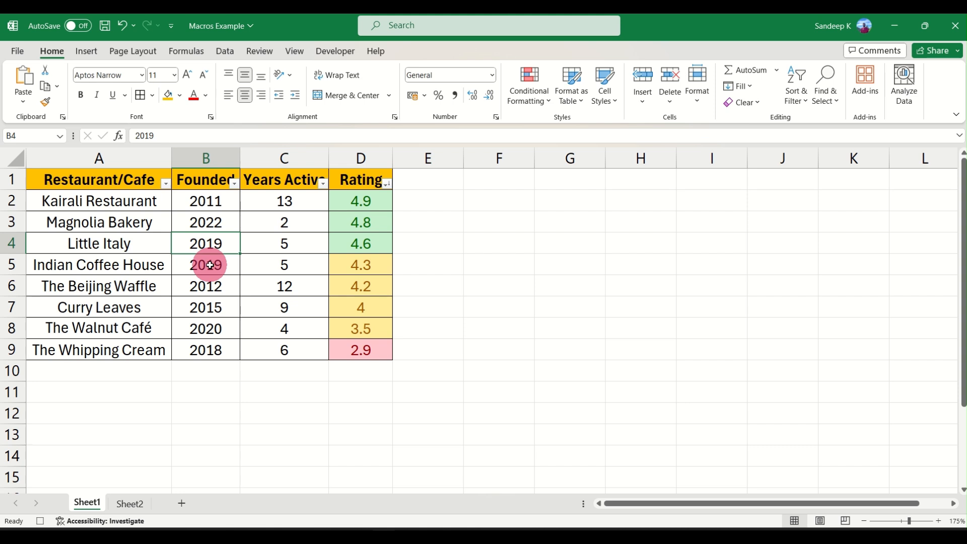
# - Clear the header filter and stop the macro recording
pyautogui.click(795, 85)
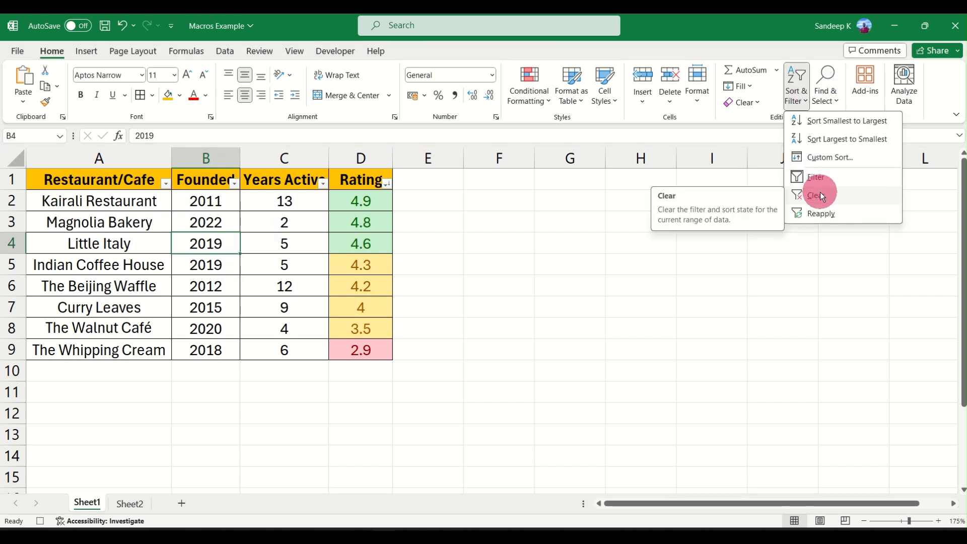
pyautogui.click(817, 195)
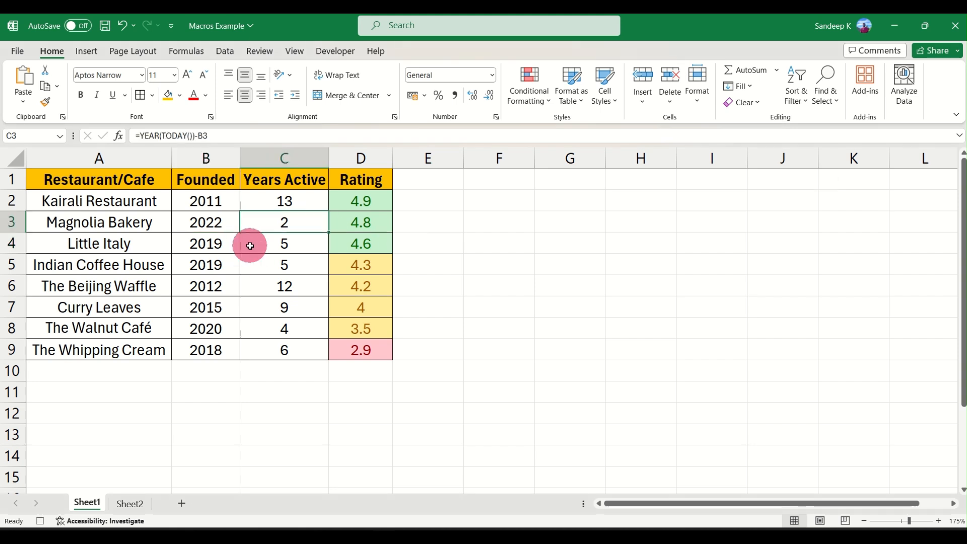
pyautogui.click(335, 50)
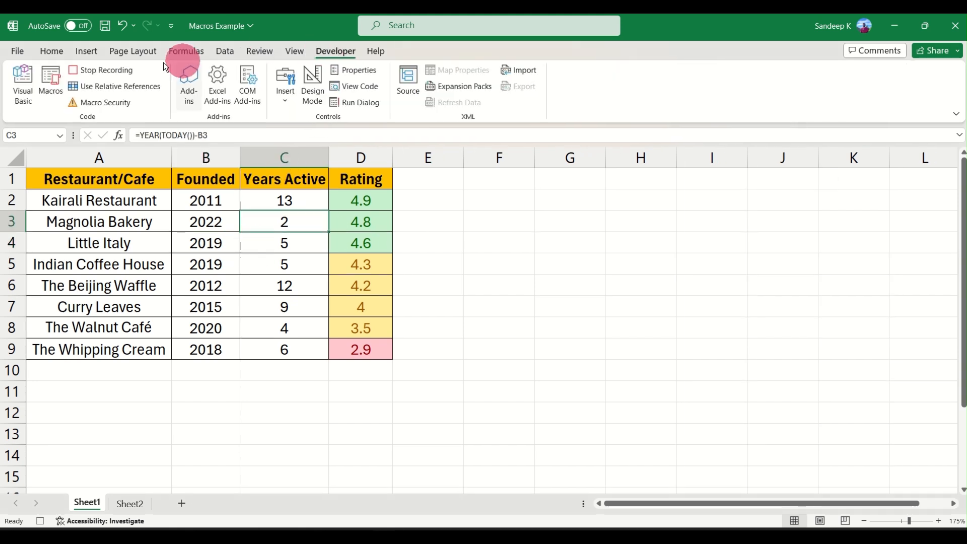
pyautogui.click(108, 70)
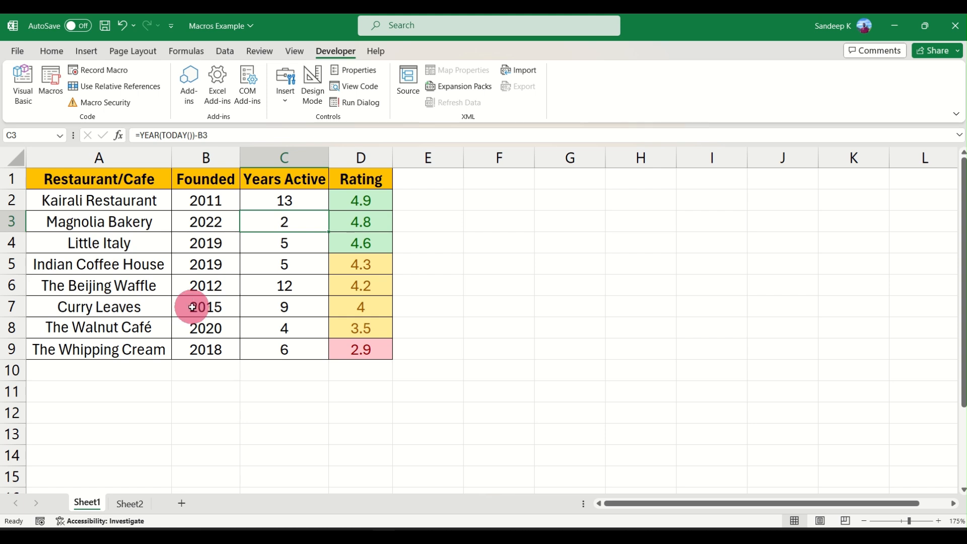
pyautogui.moveTo(215, 395)
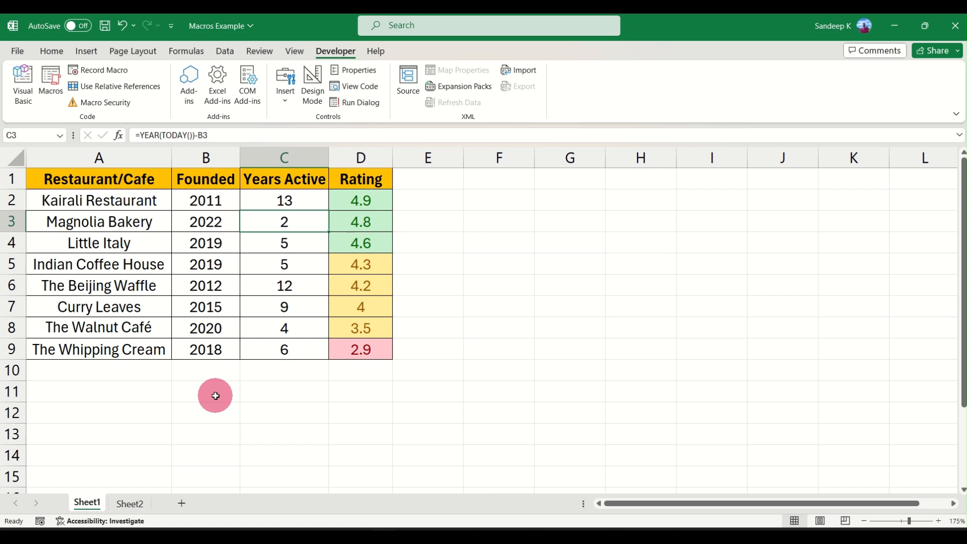
# - Compare Sheet2's plain list with Sheet1, ending on Sheet2 cell A1
pyautogui.click(130, 503)
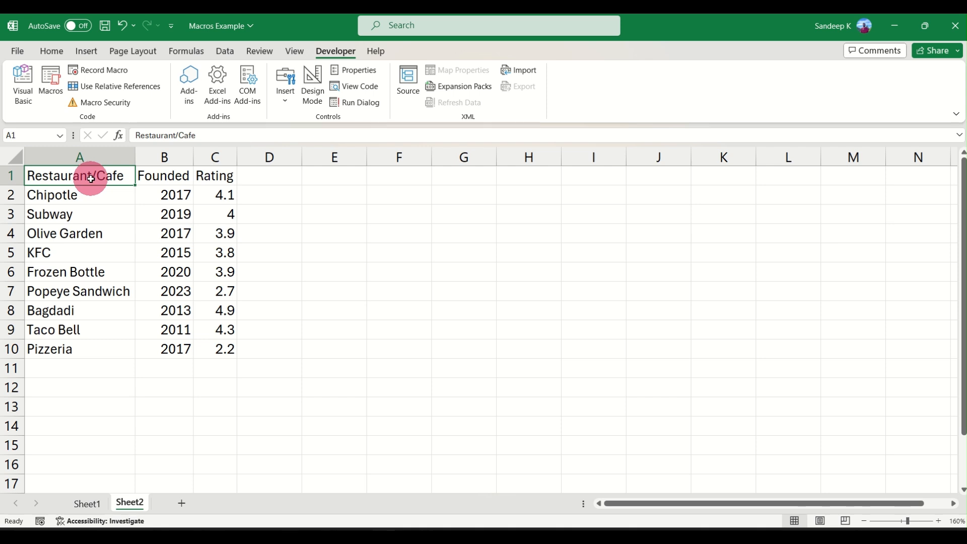
pyautogui.click(79, 194)
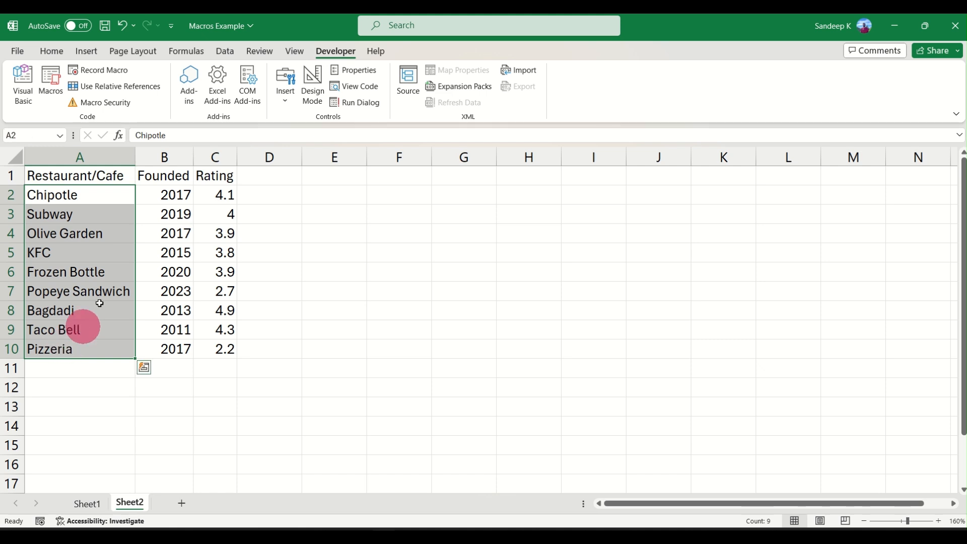
pyautogui.click(87, 503)
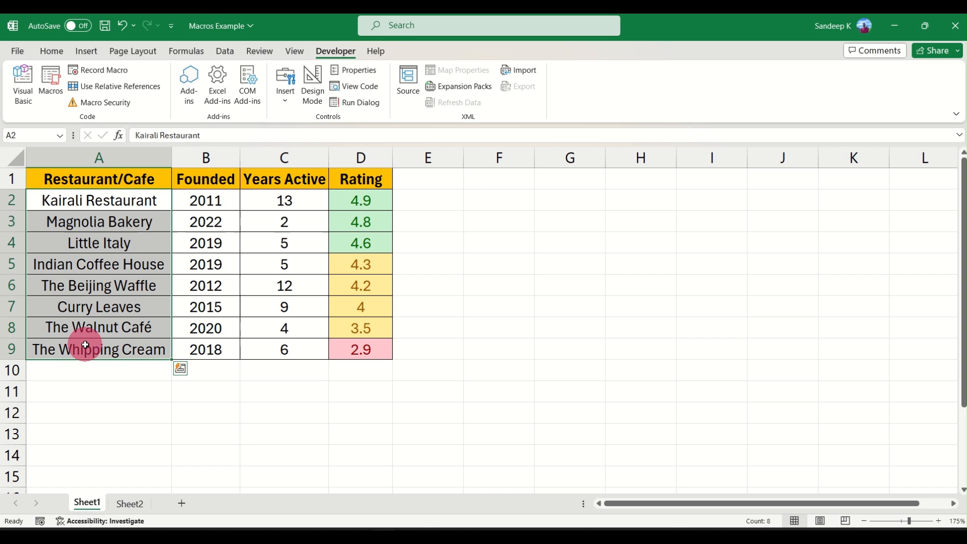
pyautogui.click(129, 503)
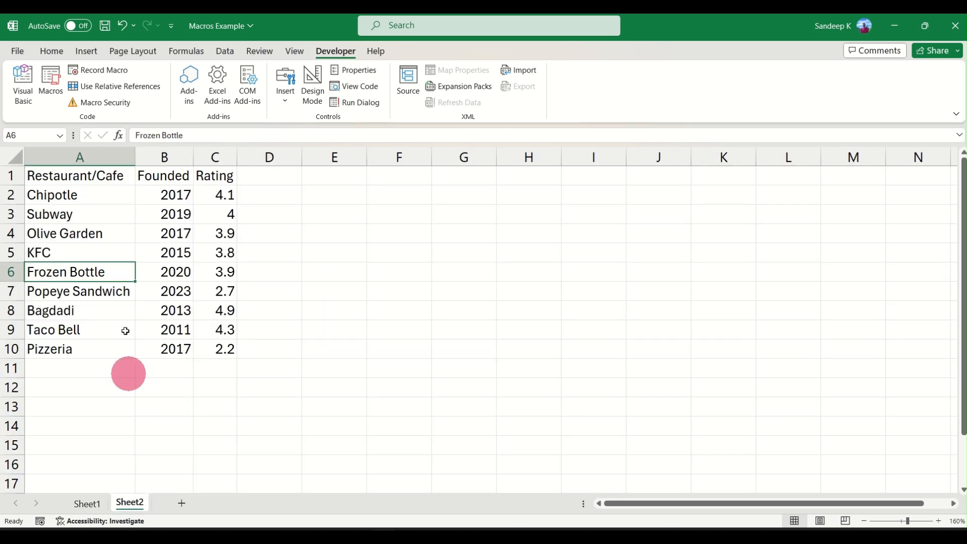
pyautogui.click(78, 194)
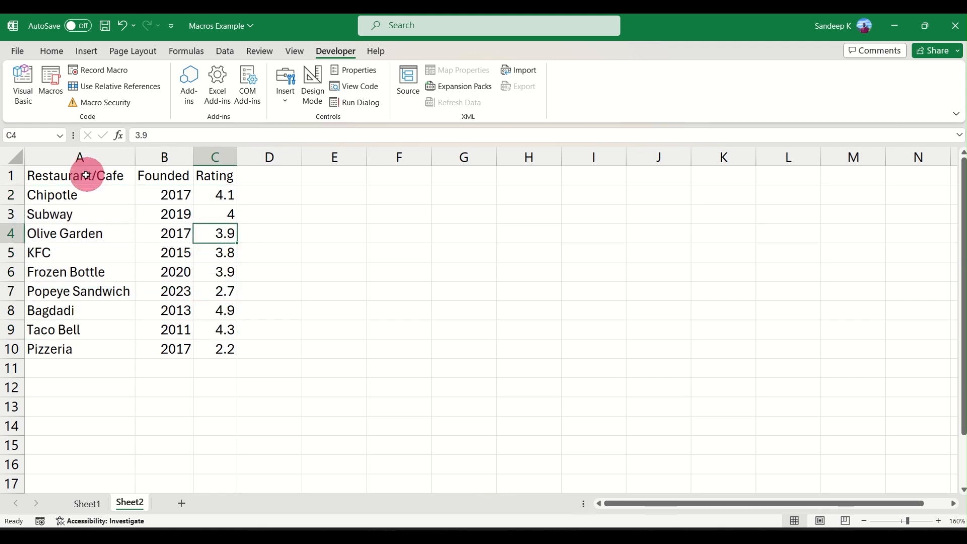
pyautogui.click(79, 176)
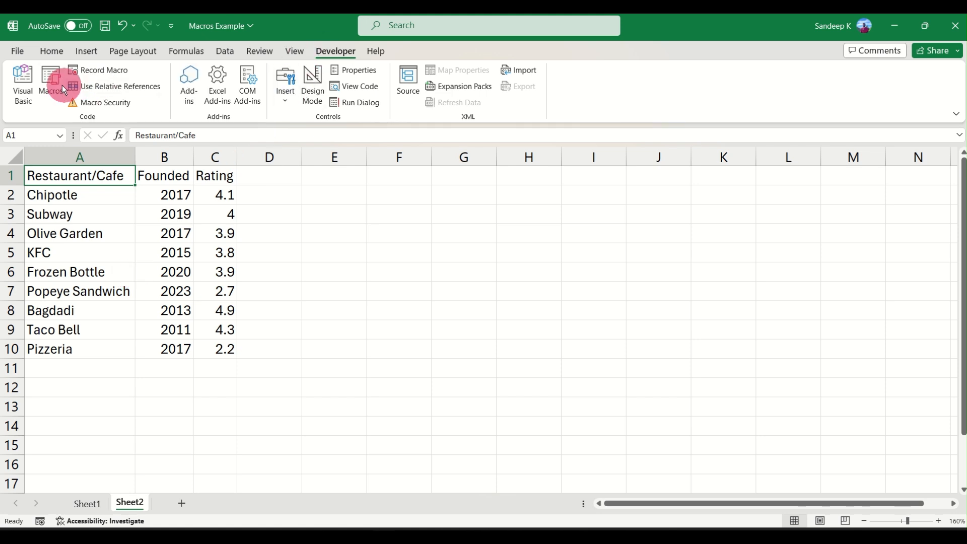
# - Run the restaurant_update macro on Sheet2 and end it at the run-time error
pyautogui.click(50, 84)
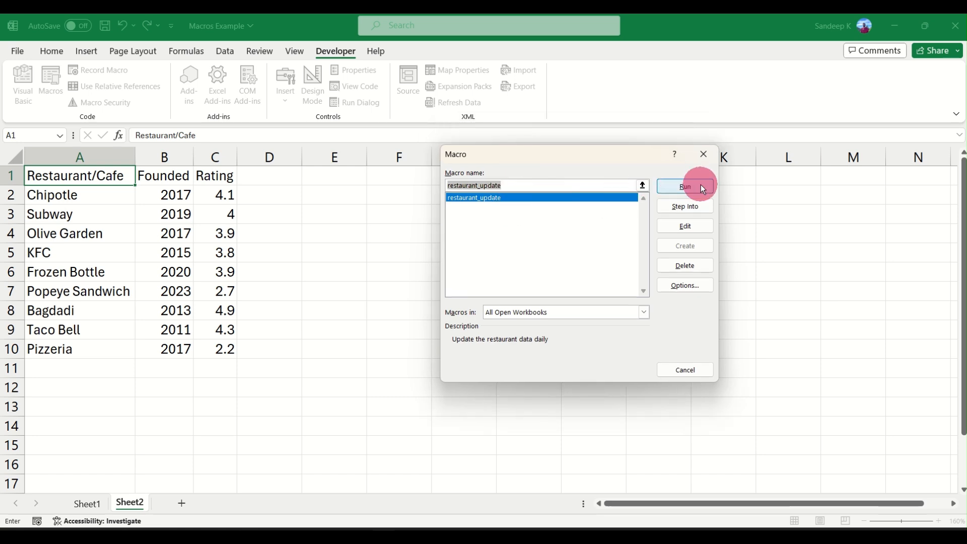
pyautogui.click(683, 187)
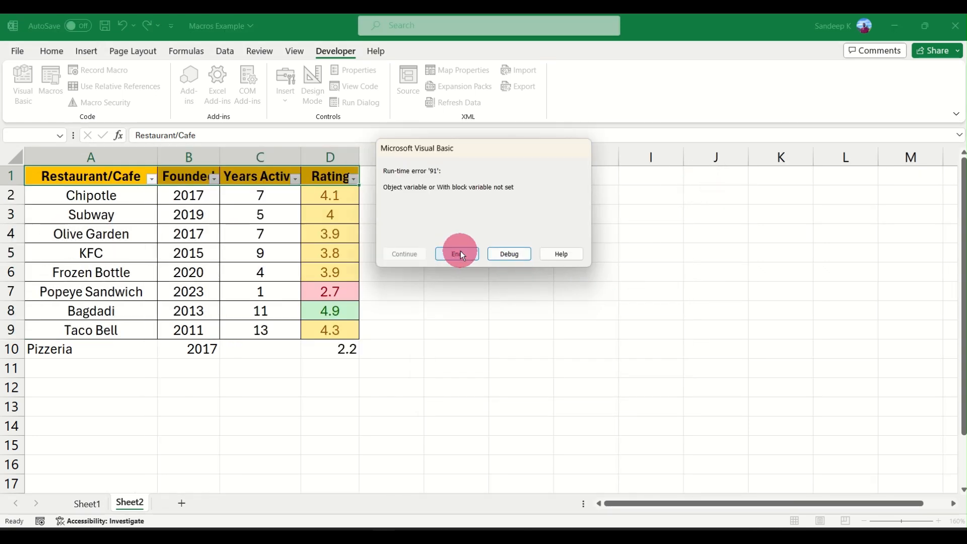
pyautogui.click(455, 254)
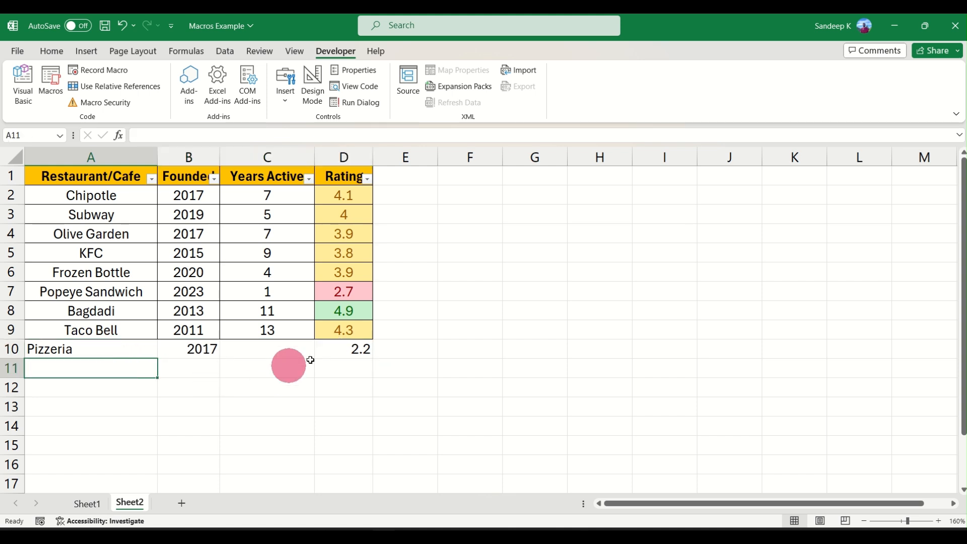
pyautogui.click(405, 349)
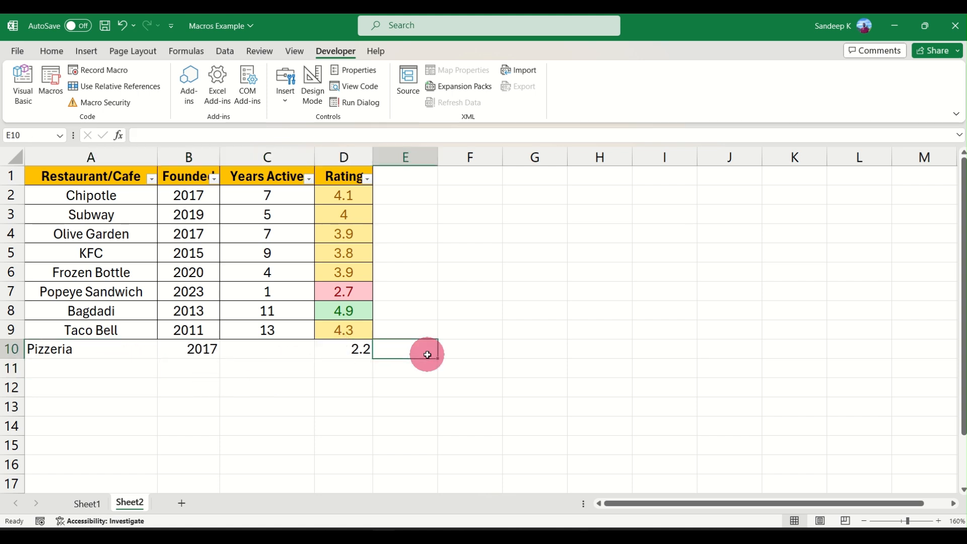
pyautogui.click(85, 503)
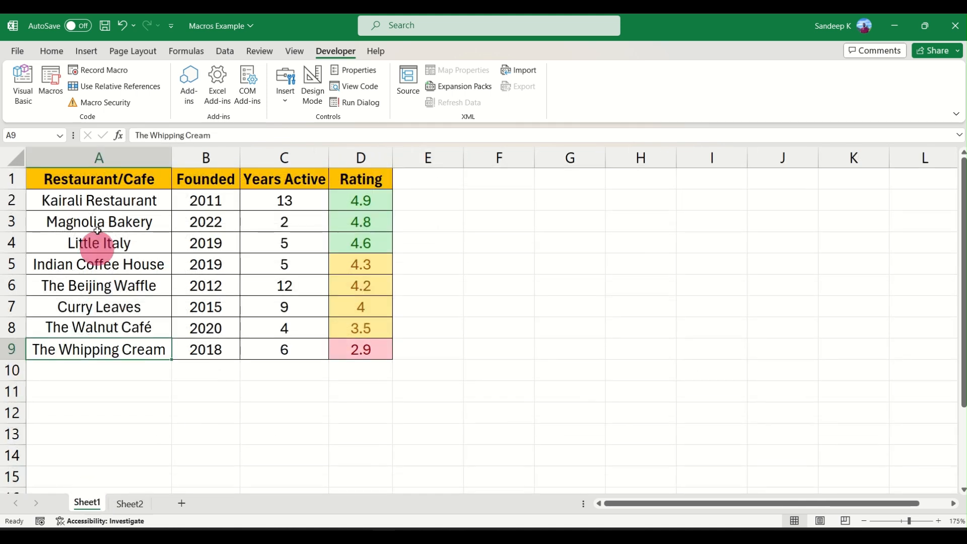
pyautogui.moveTo(98, 179); pyautogui.dragTo(361, 349)
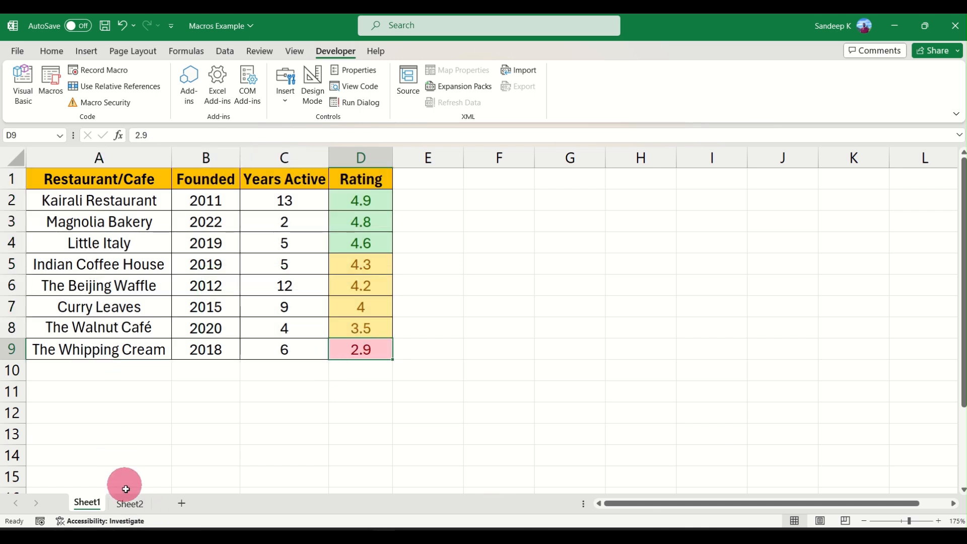
pyautogui.click(129, 503)
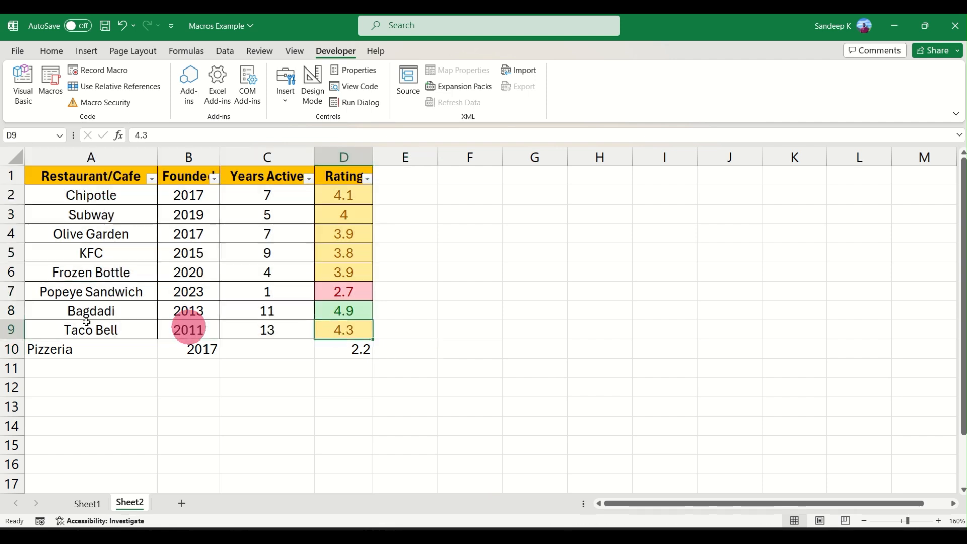
pyautogui.click(10, 329)
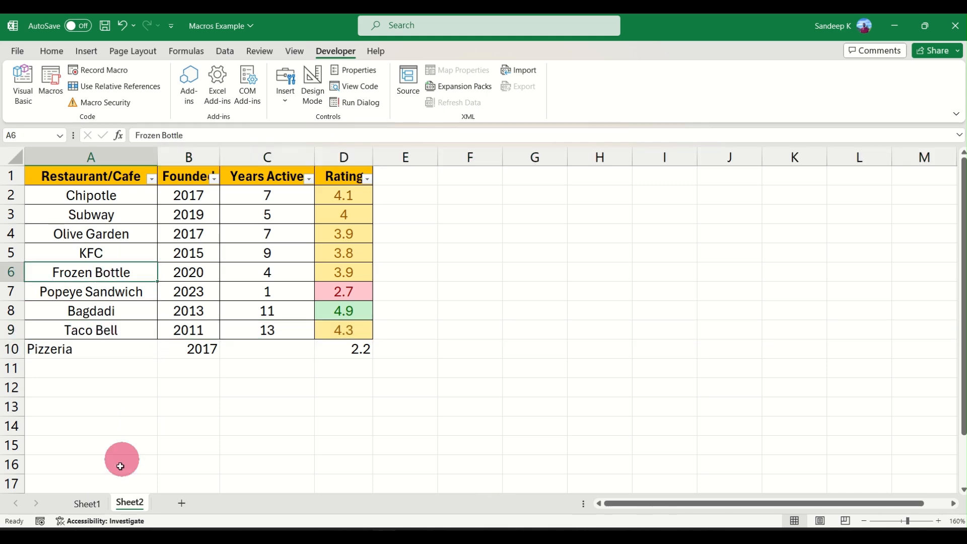
pyautogui.click(86, 502)
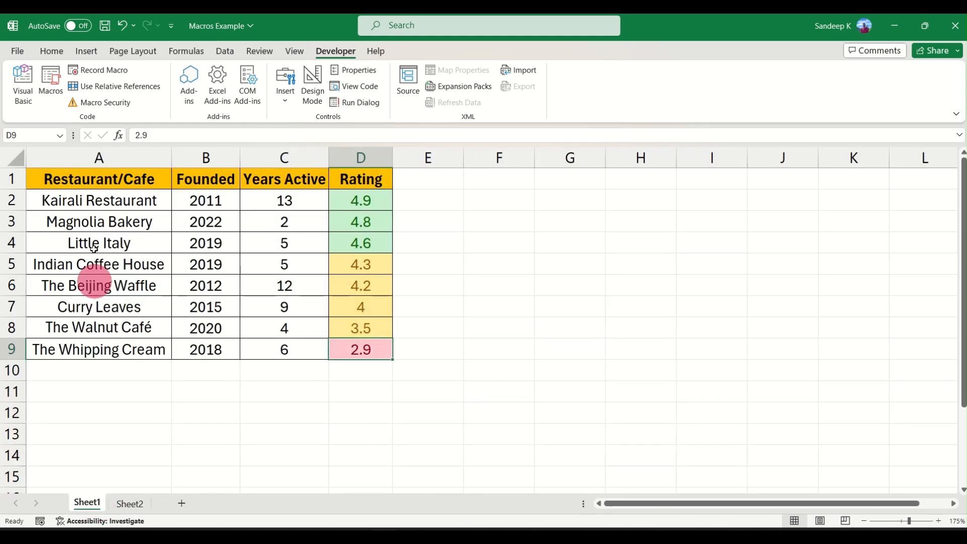
pyautogui.click(97, 158)
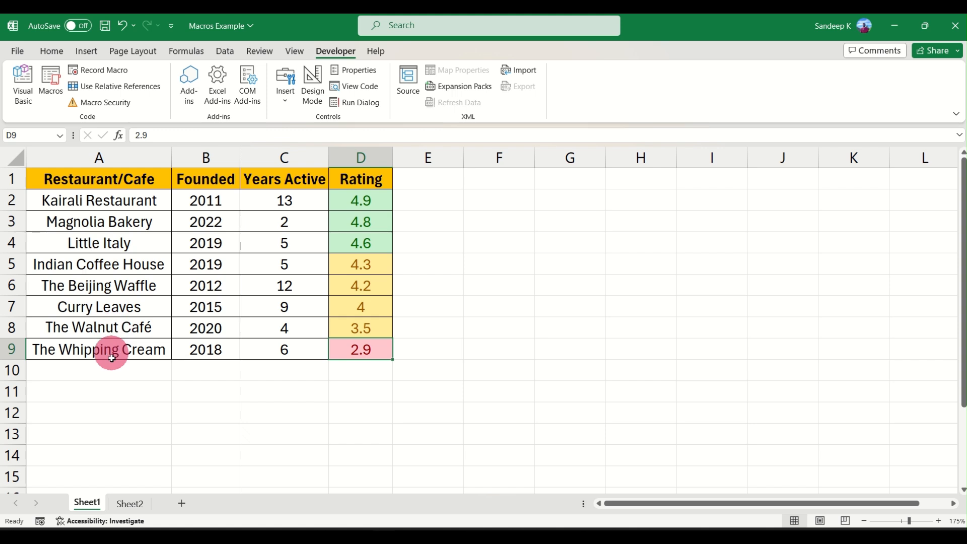
pyautogui.click(97, 157)
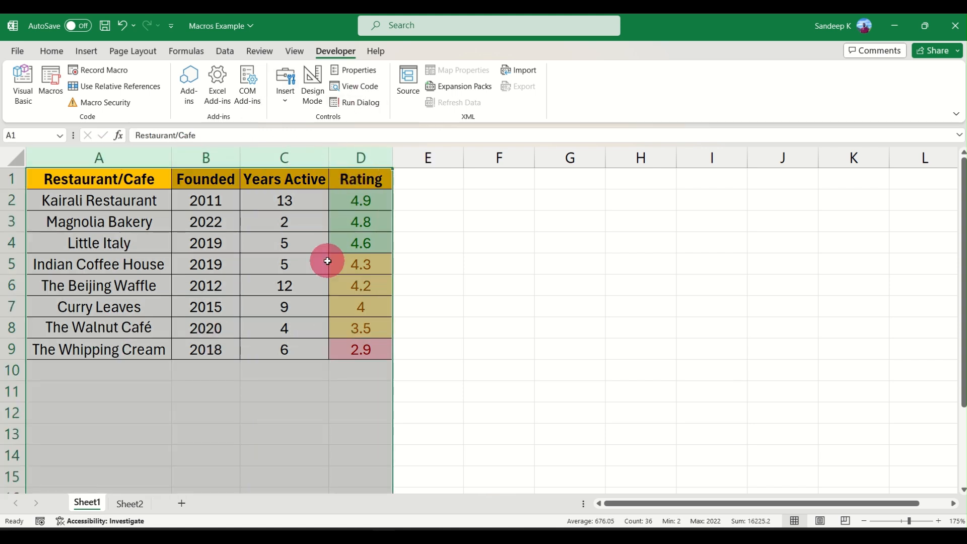
pyautogui.click(129, 502)
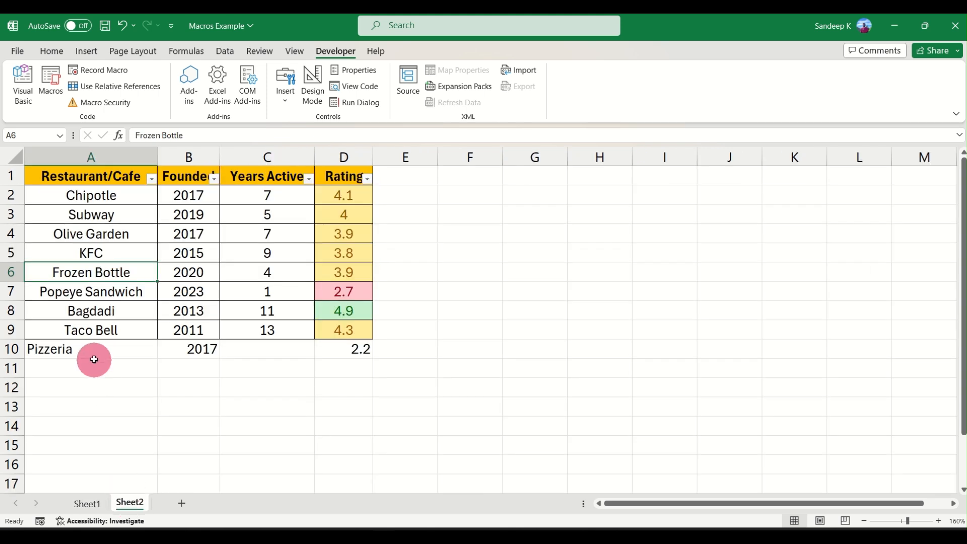
pyautogui.moveTo(93, 360); pyautogui.dragTo(345, 400)
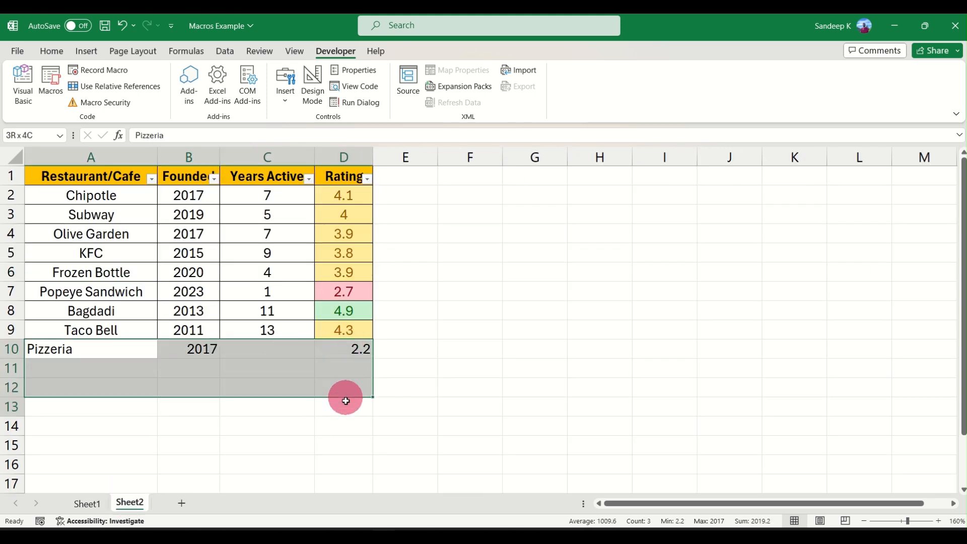
pyautogui.moveTo(346, 400); pyautogui.dragTo(346, 417)
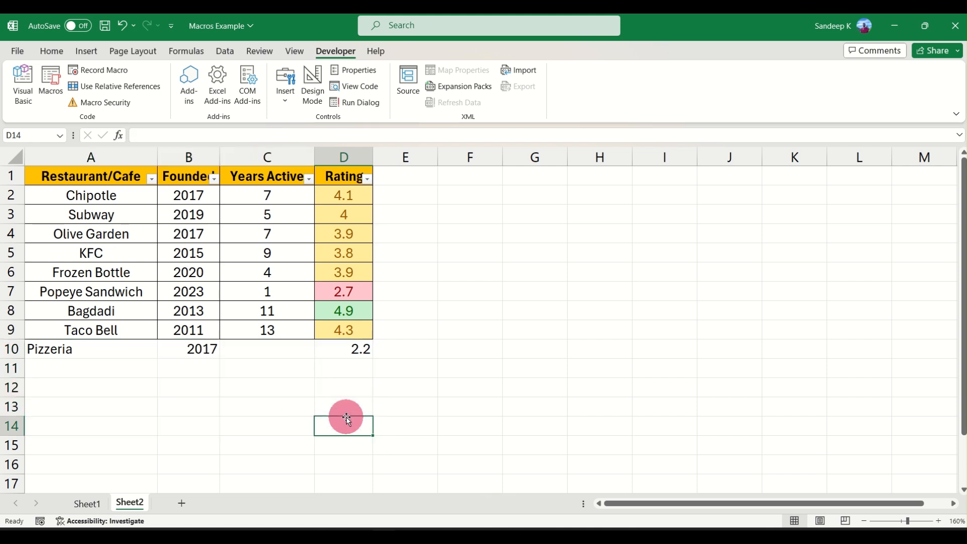
pyautogui.moveTo(334, 365)
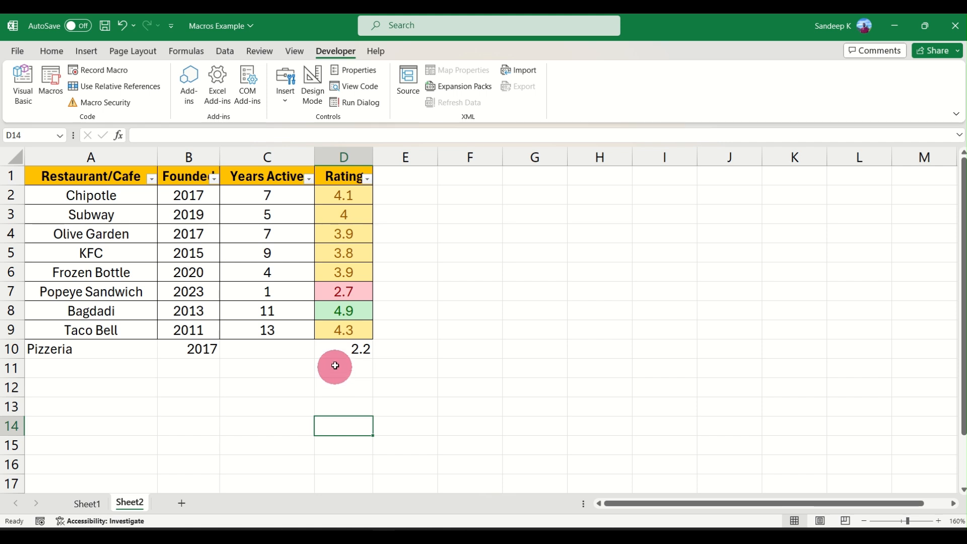
# - Sort the Sheet2 restaurants by Rating descending, Bagdadi 4.9 first down to 2.7
pyautogui.click(366, 178)
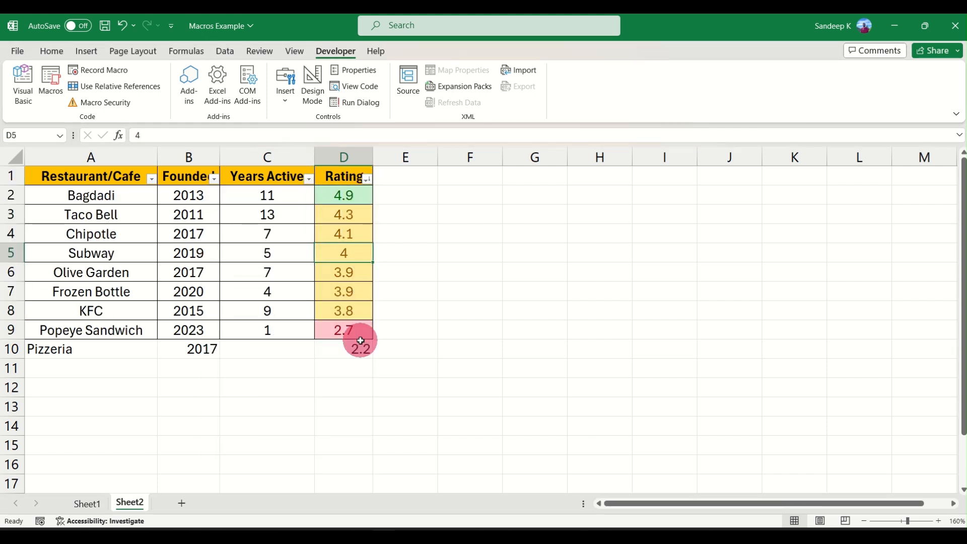
pyautogui.moveTo(105, 389)
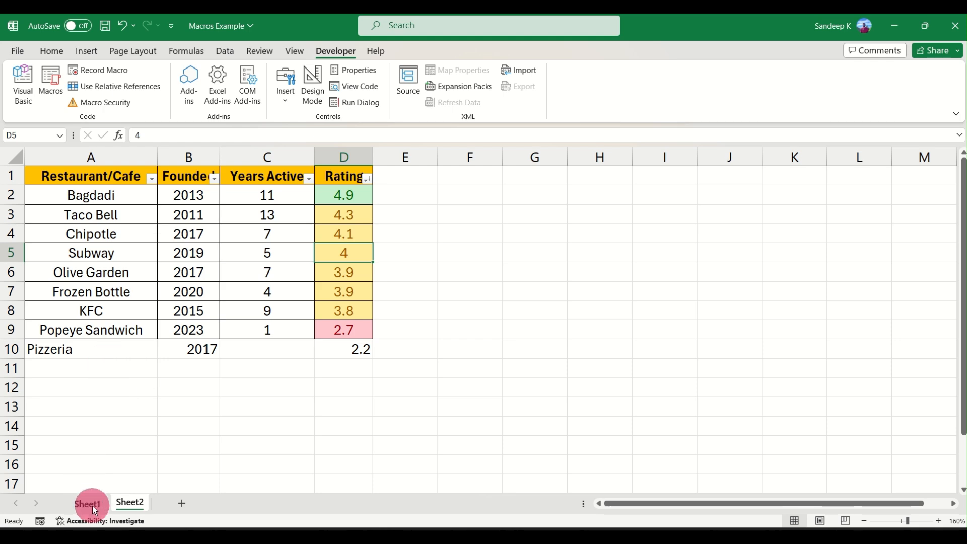
pyautogui.click(130, 502)
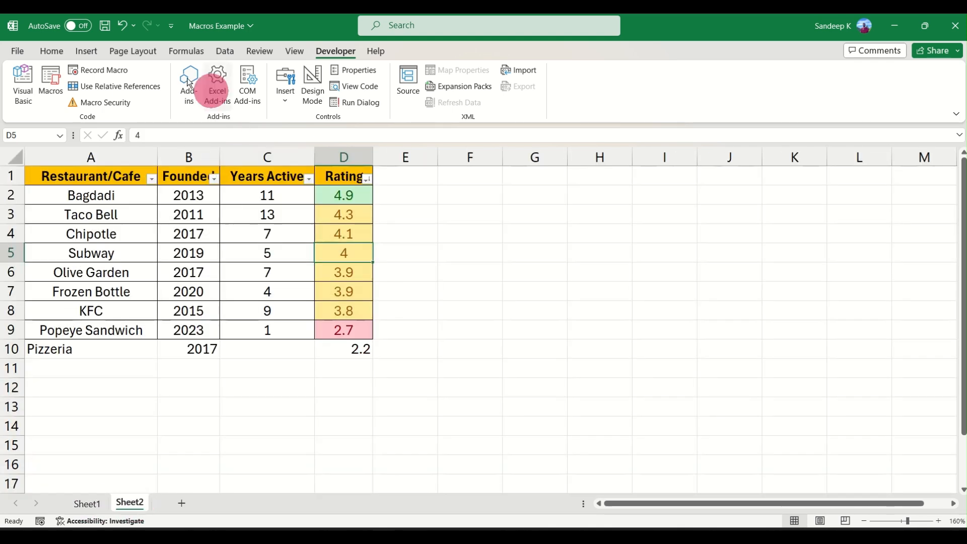
pyautogui.click(50, 85)
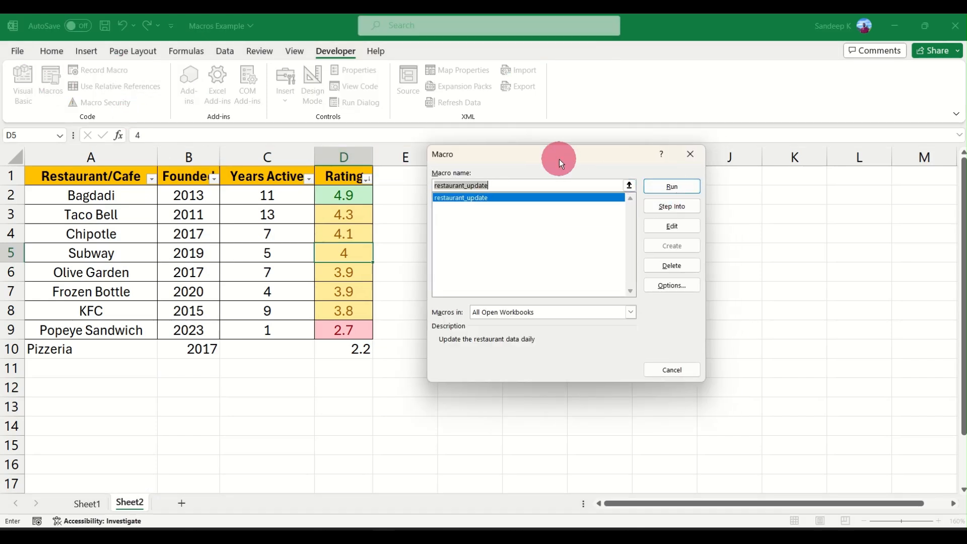
pyautogui.click(671, 226)
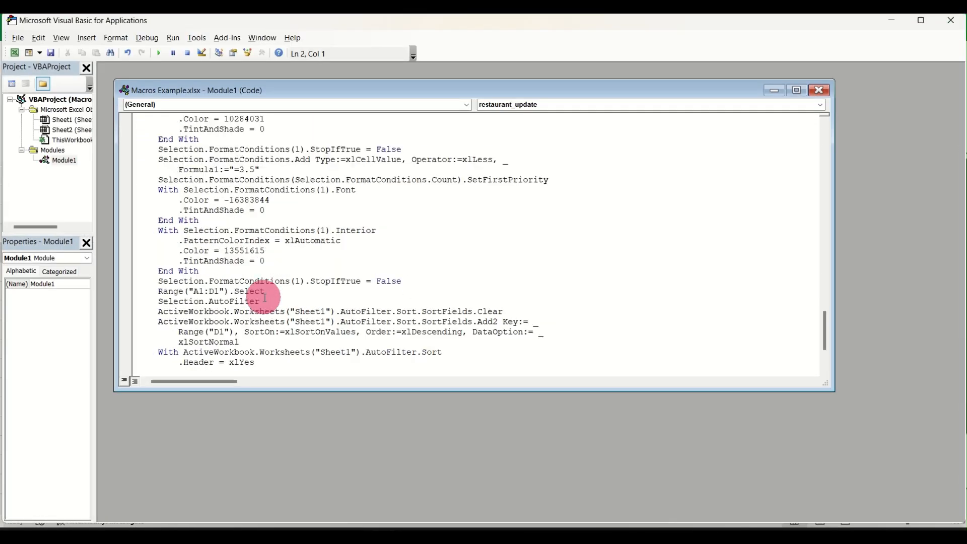
pyautogui.scroll(-3)
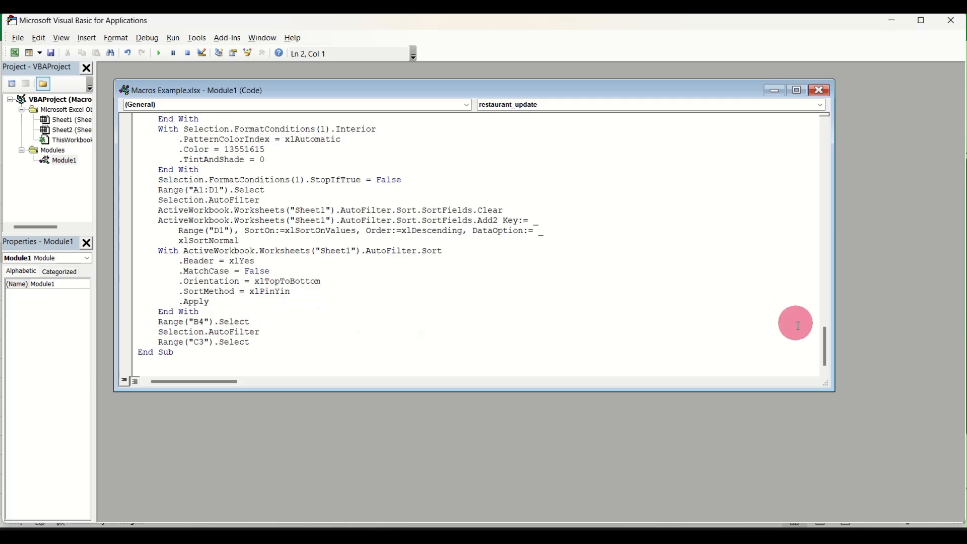
pyautogui.scroll(3)
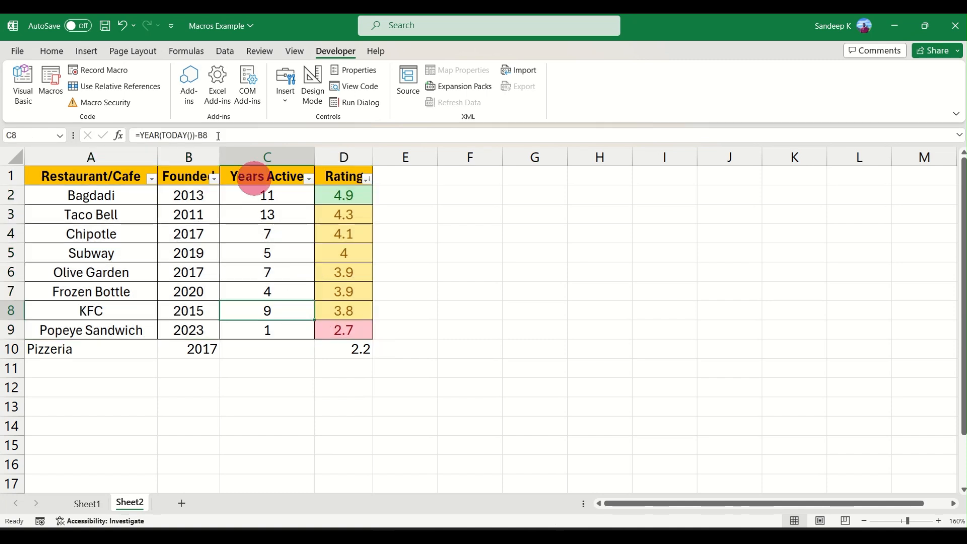
# - Start Save As for Macros Example and choose the Excel Macro-Enabled Workbook (.xlsm) type
pyautogui.click(51, 52)
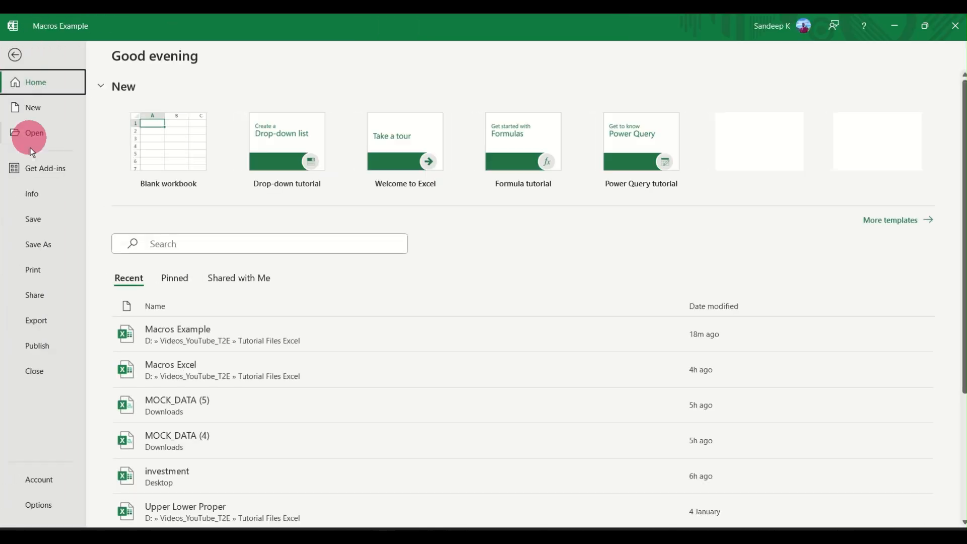
pyautogui.click(37, 244)
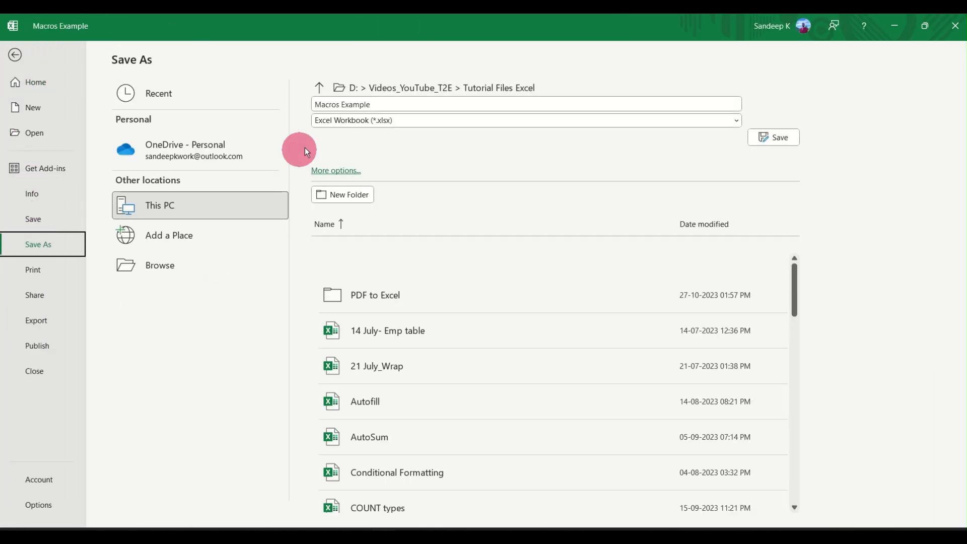
pyautogui.click(524, 120)
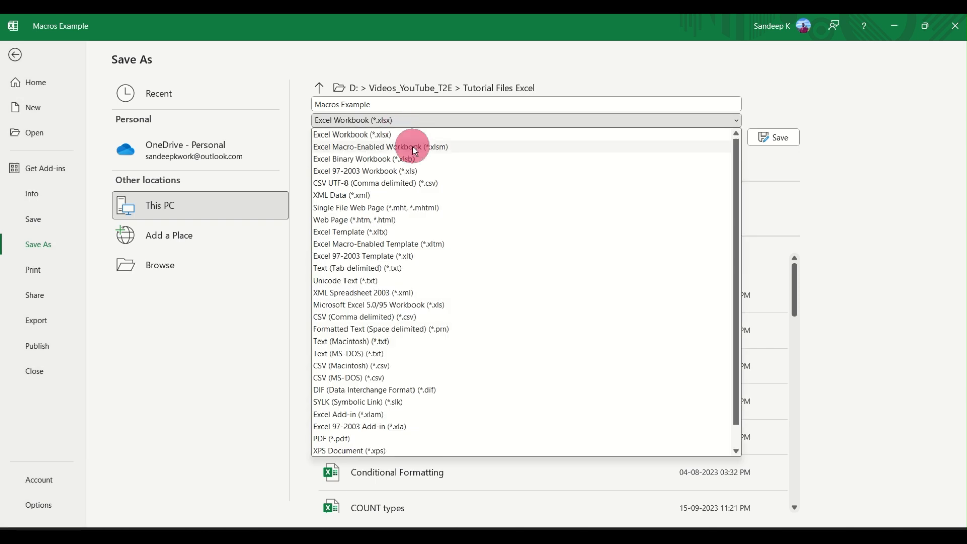
pyautogui.moveTo(464, 150)
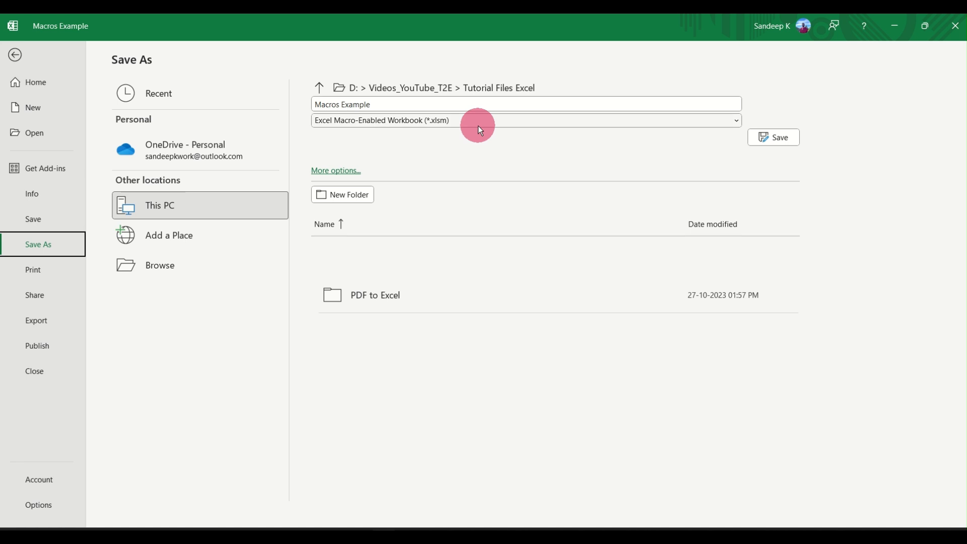
pyautogui.moveTo(727, 131)
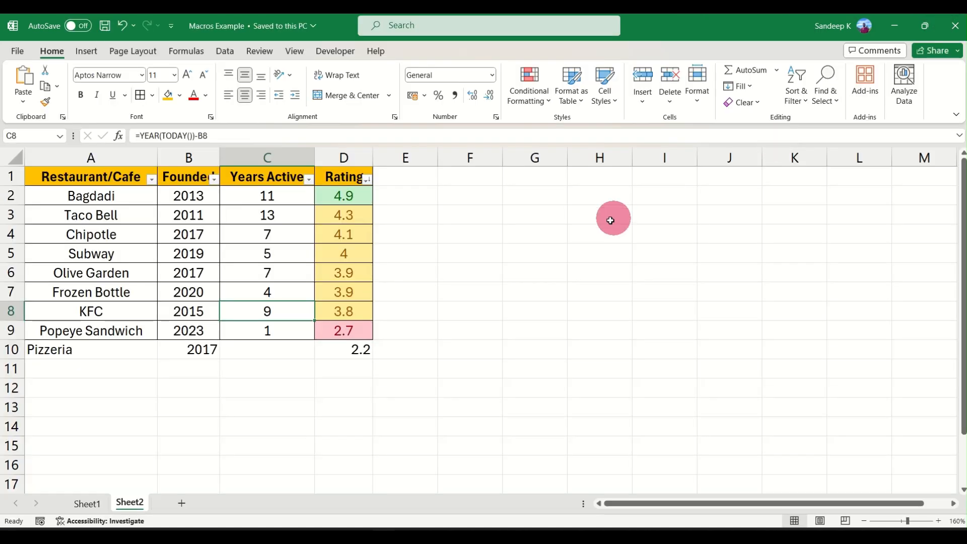
# - Return to Sheet1 showing the original restaurant ratings table
pyautogui.click(87, 503)
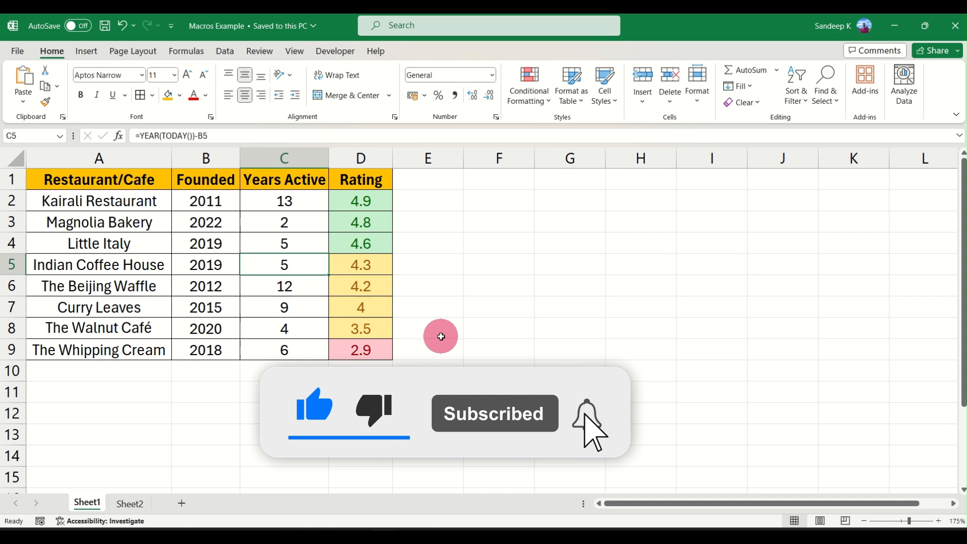
pyautogui.click(587, 413)
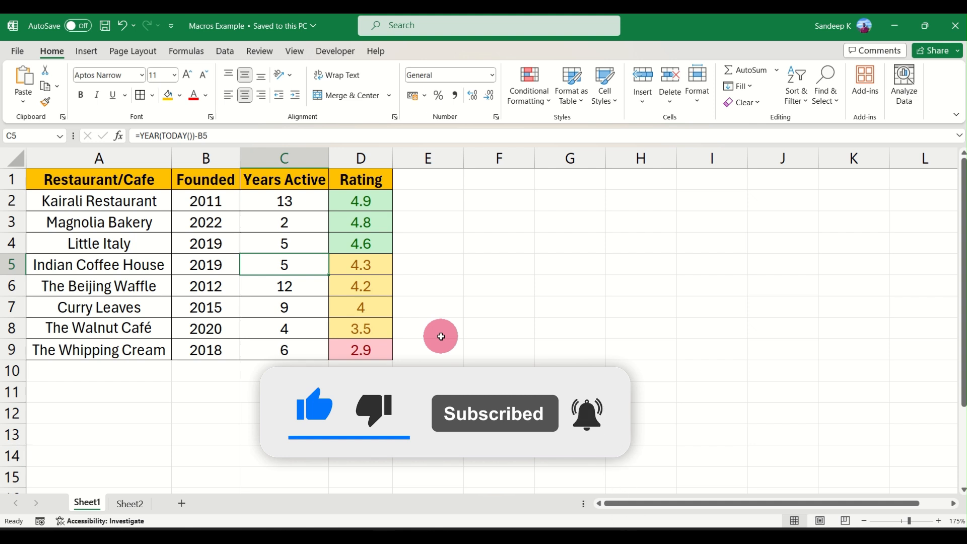